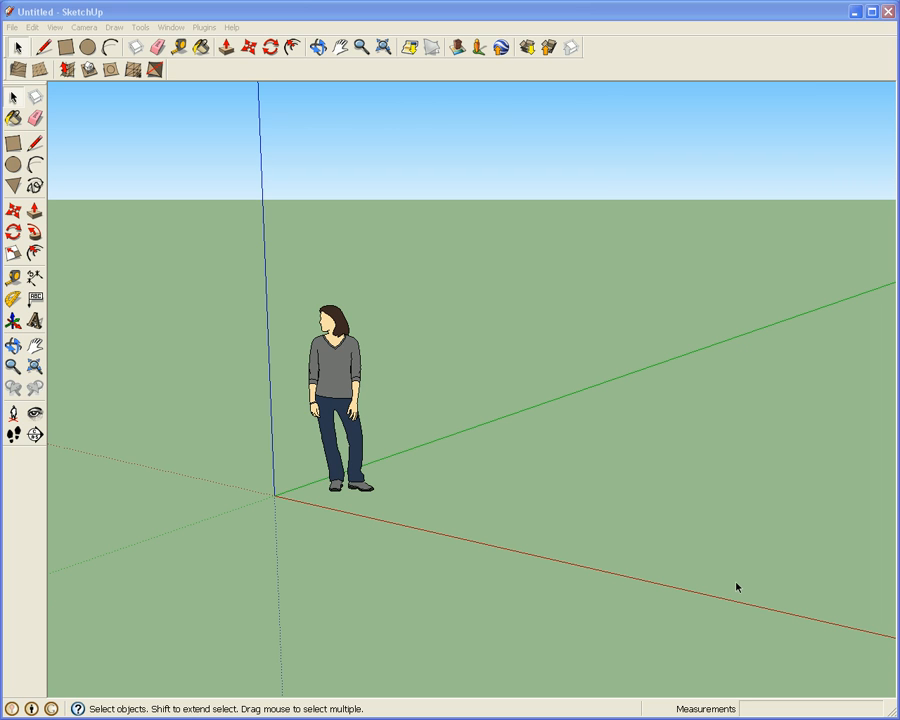
{"action": "mouse_move", "coordinate": [96, 12]}
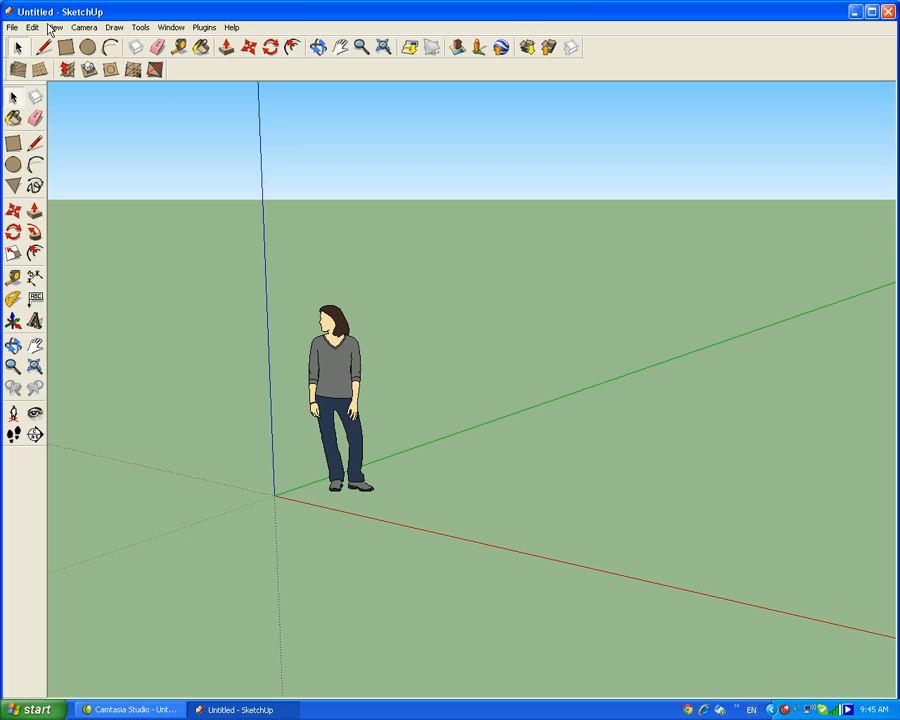
Delete the default human figure and bring up the File menu for 3D Warehouse
{"action": "left_click", "coordinate": [12, 28]}
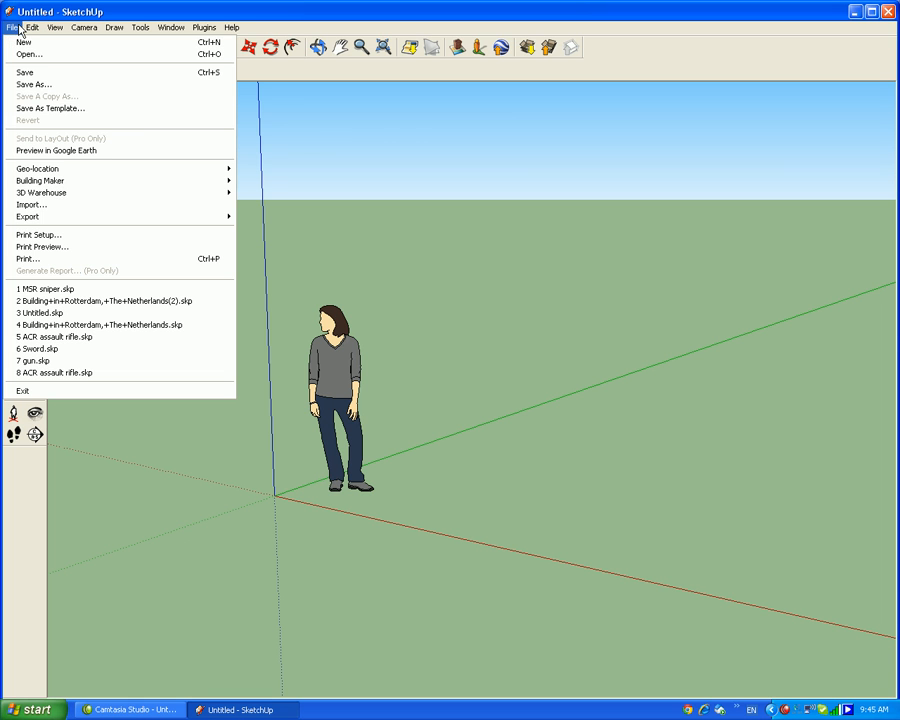
{"action": "mouse_move", "coordinate": [304, 316]}
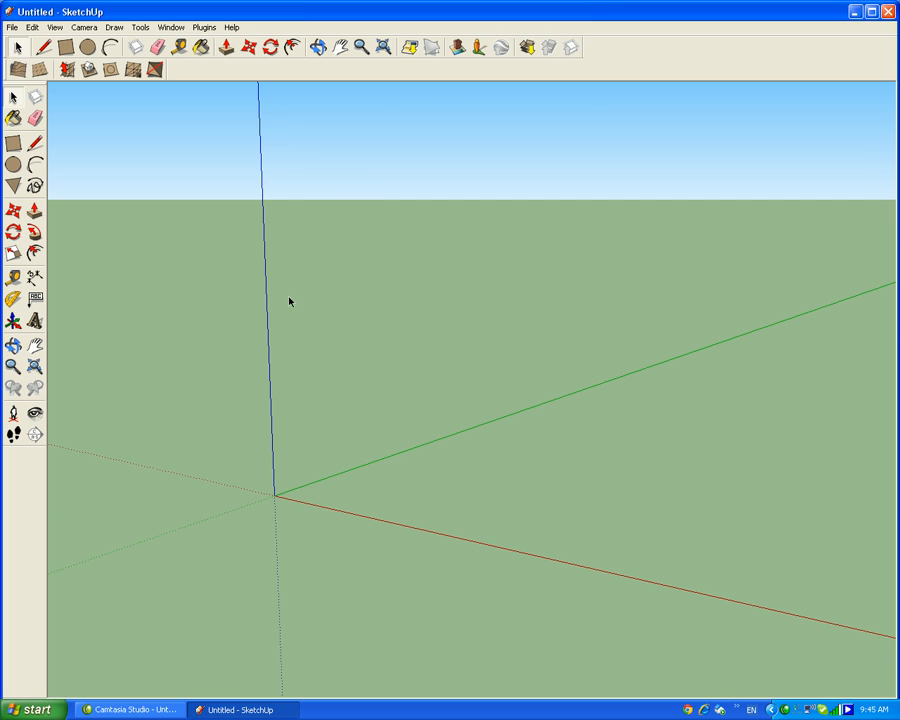
{"action": "left_click", "coordinate": [12, 28]}
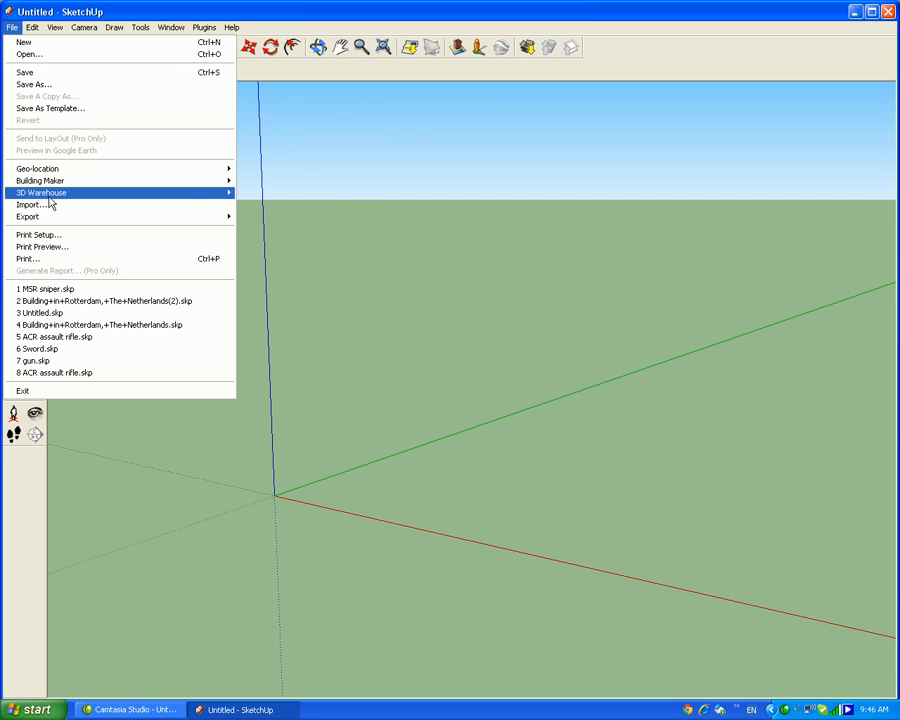
Search the 3D Warehouse for 'machine gun' and reach the heavy infantry machine gun (desert) page
{"action": "left_click", "coordinate": [40, 192]}
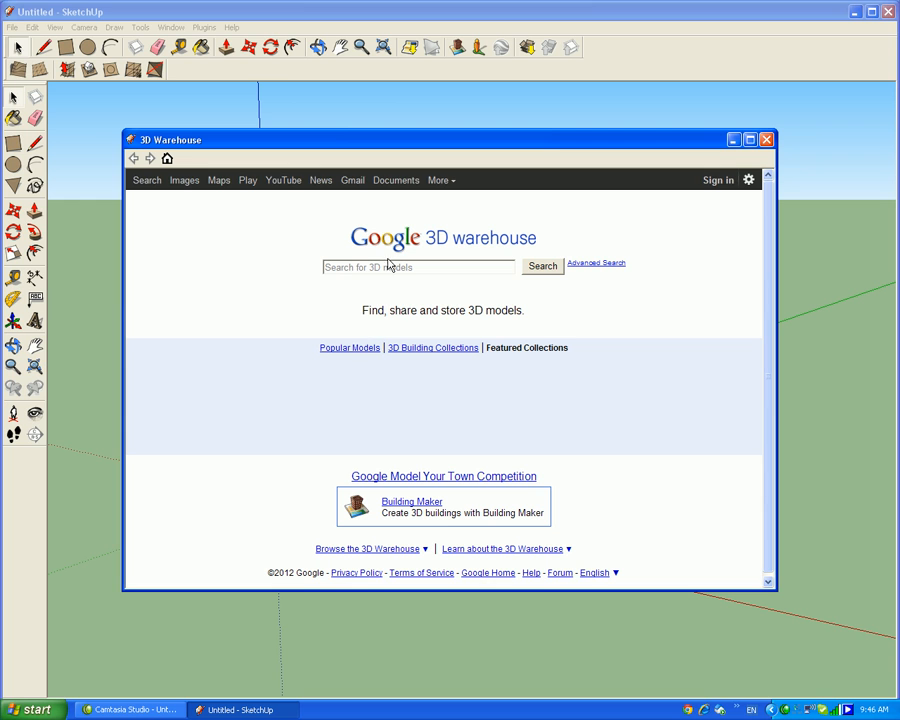
{"action": "mouse_move", "coordinate": [430, 356]}
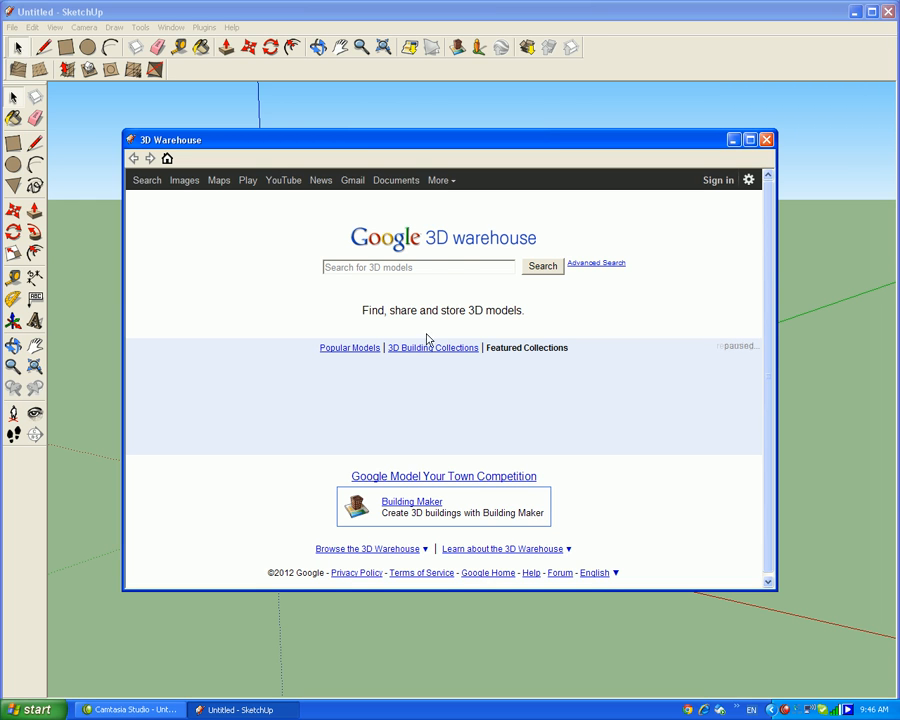
{"action": "left_click", "coordinate": [418, 266]}
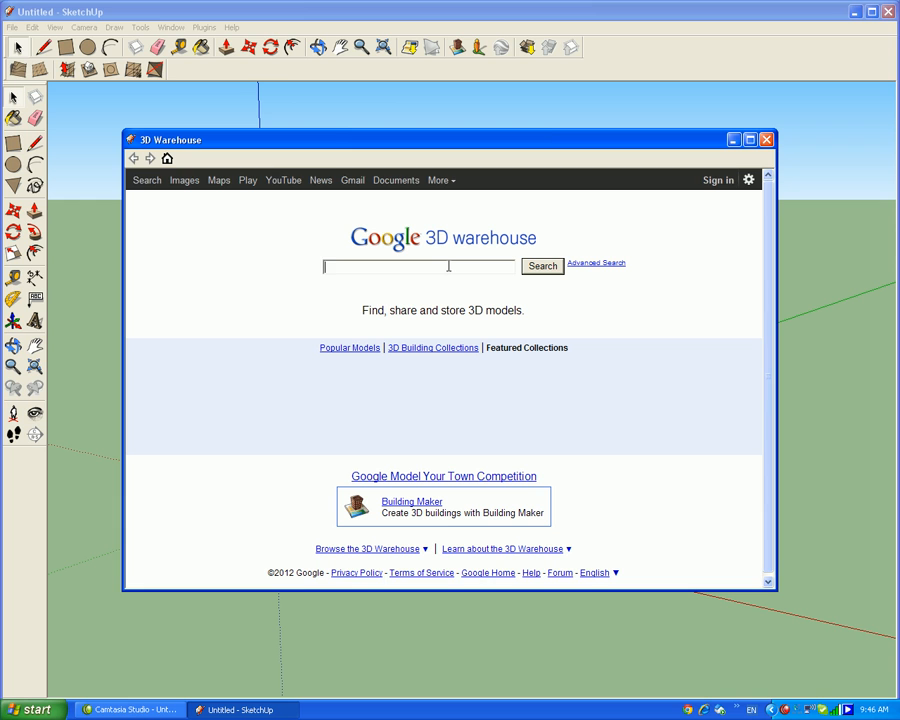
{"action": "type", "text": "machine"}
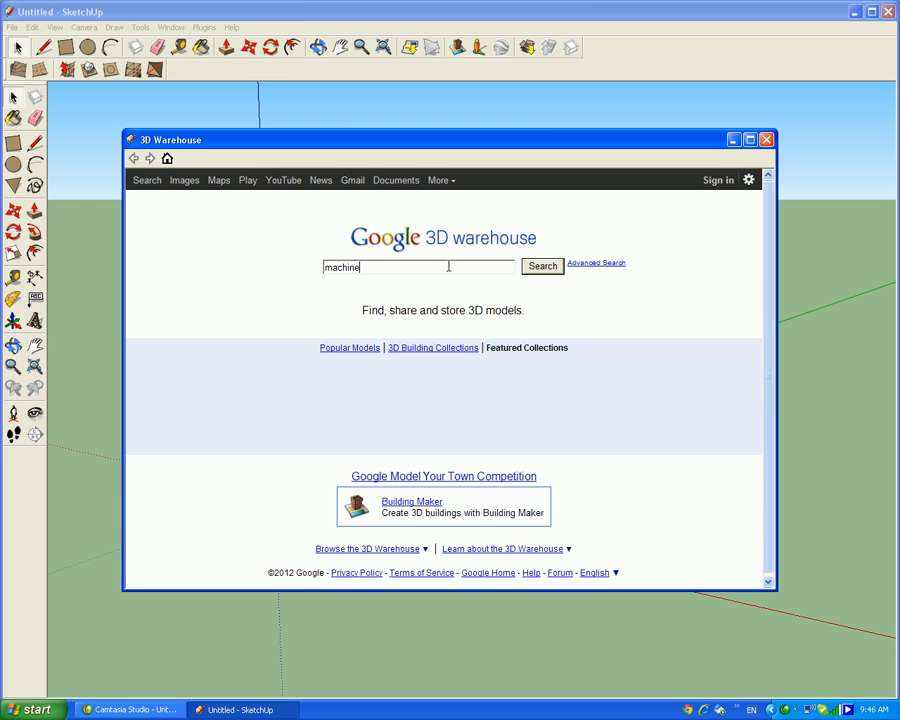
{"action": "type", "text": "gub"}
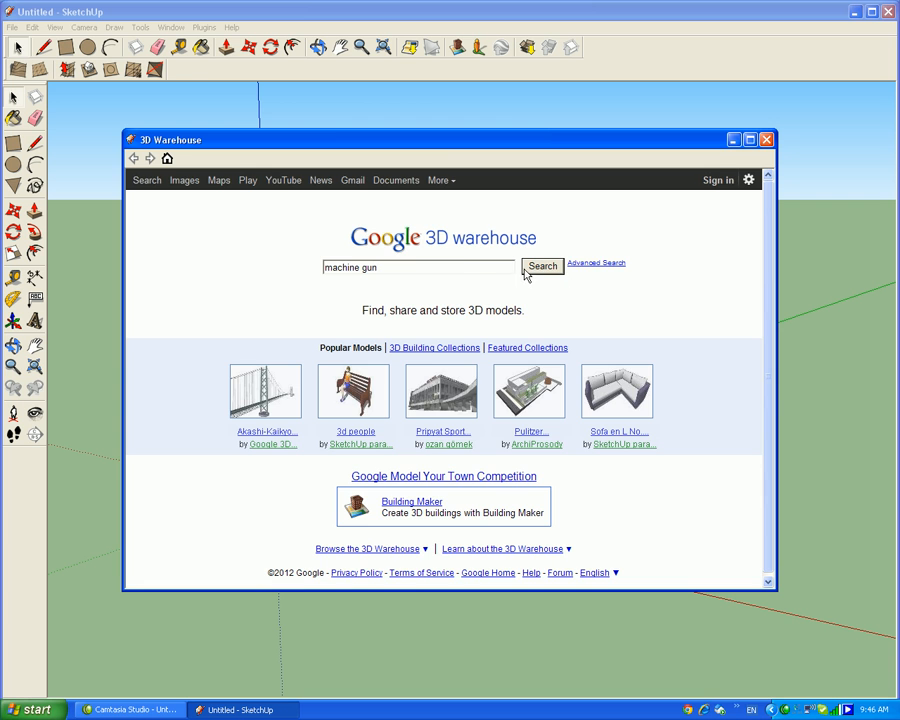
{"action": "left_click", "coordinate": [540, 266]}
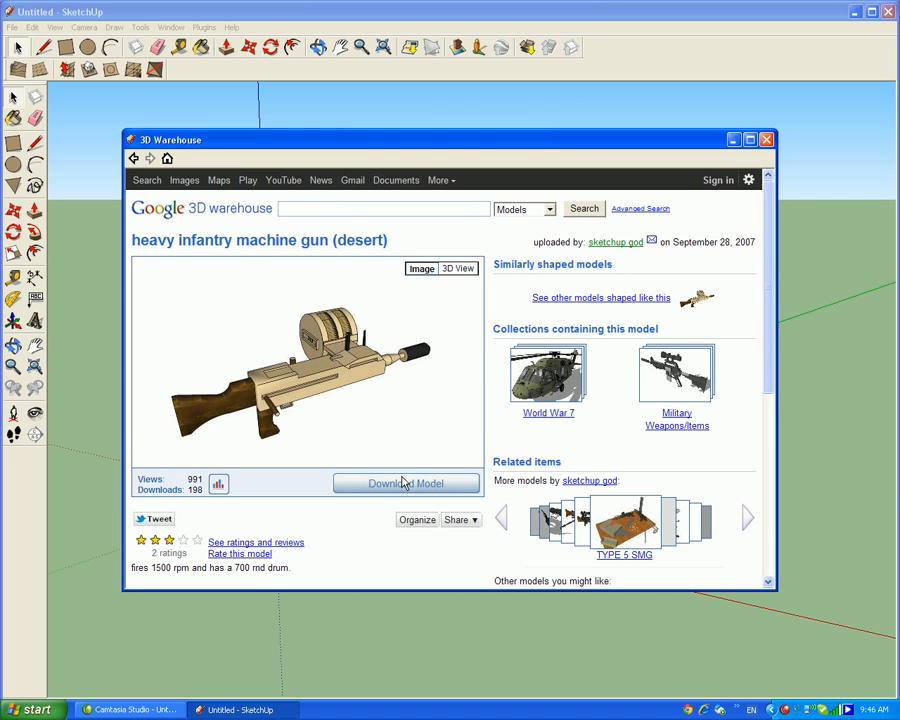
Download the heavy infantry machine gun model and place it in the scene as a component
{"action": "left_click", "coordinate": [404, 482]}
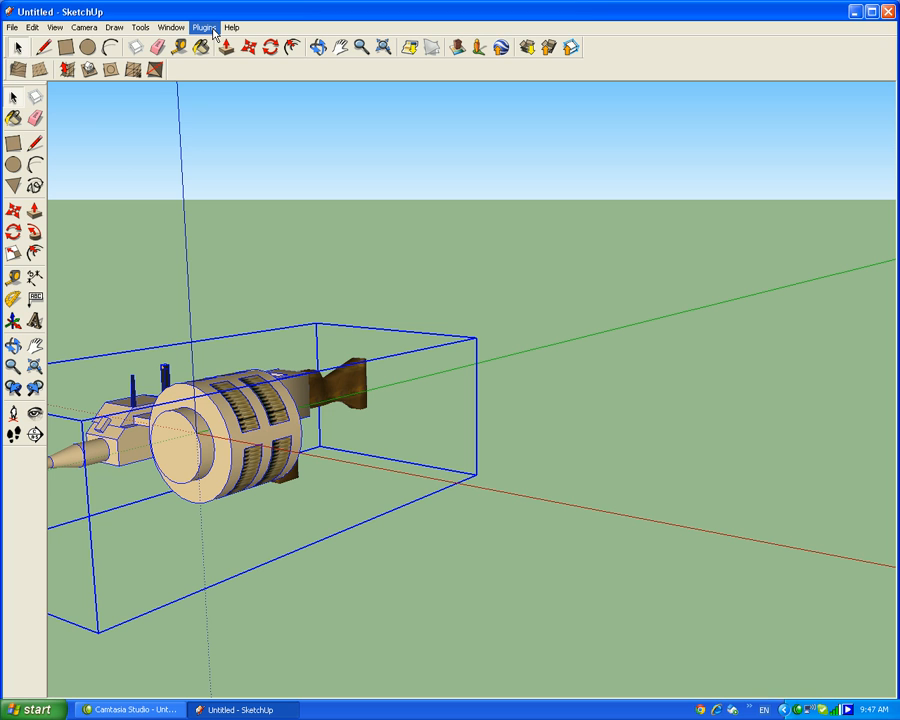
{"action": "left_click", "coordinate": [204, 28]}
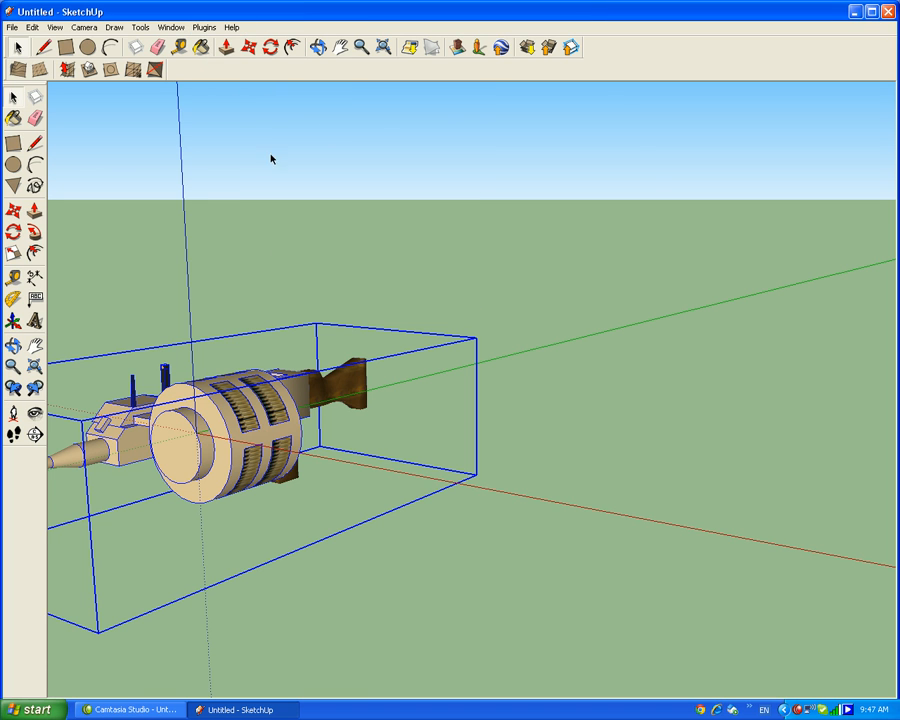
{"action": "mouse_move", "coordinate": [270, 418]}
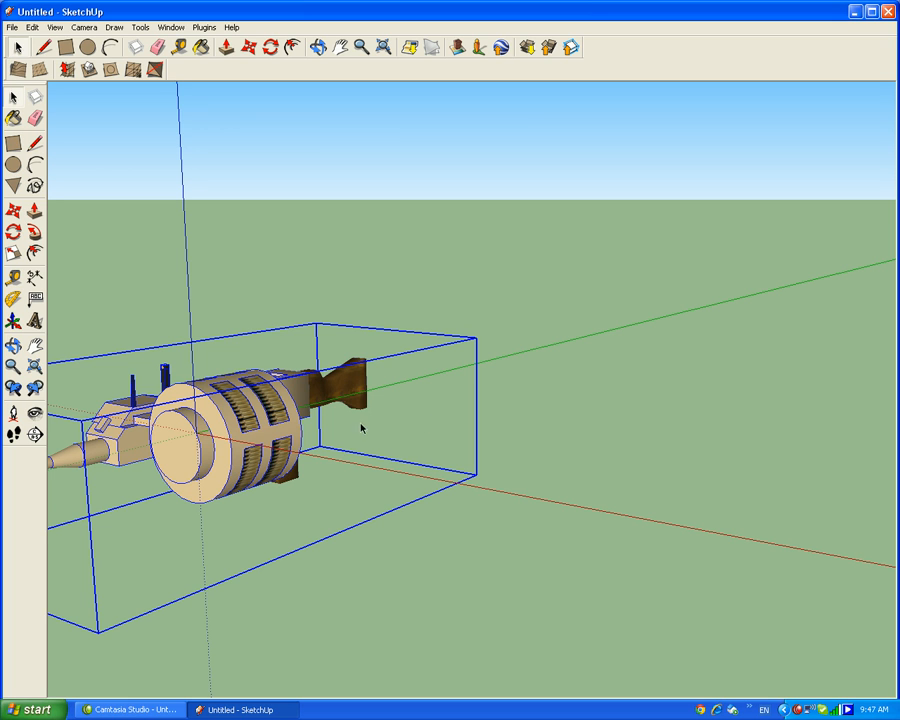
{"action": "mouse_move", "coordinate": [258, 412]}
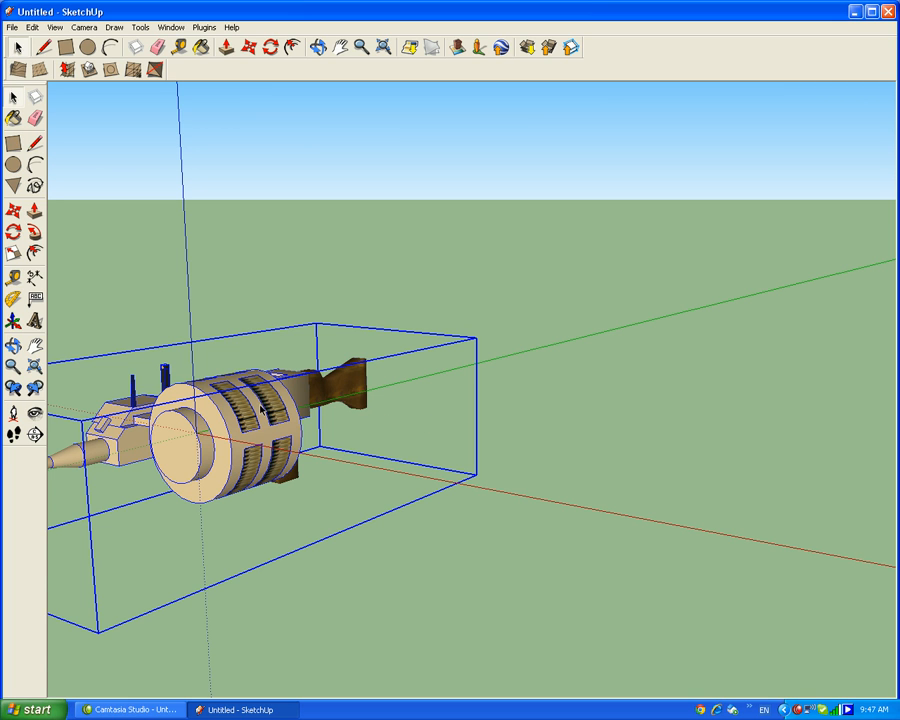
Mirror the gun component along its green axis and reach the 3D Rad plugin export options
{"action": "right_click", "coordinate": [260, 410]}
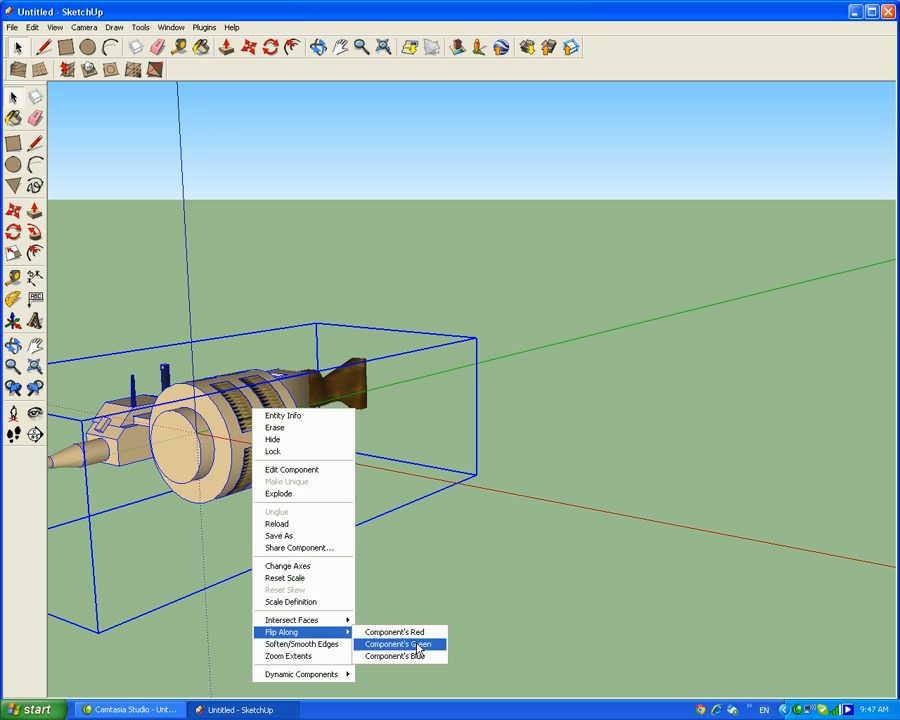
{"action": "left_click", "coordinate": [400, 644]}
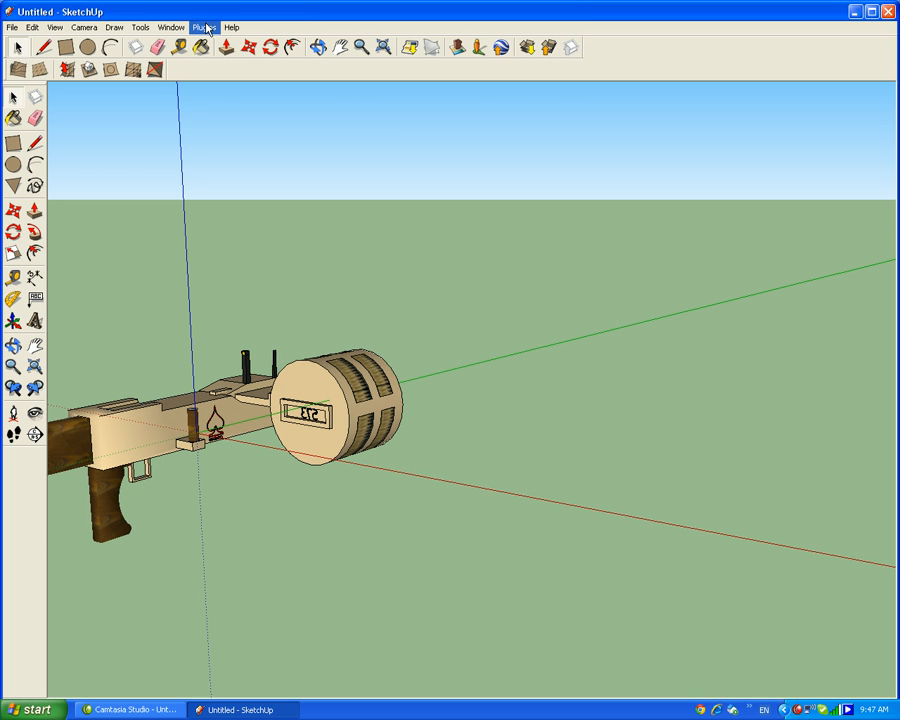
{"action": "left_click", "coordinate": [204, 28]}
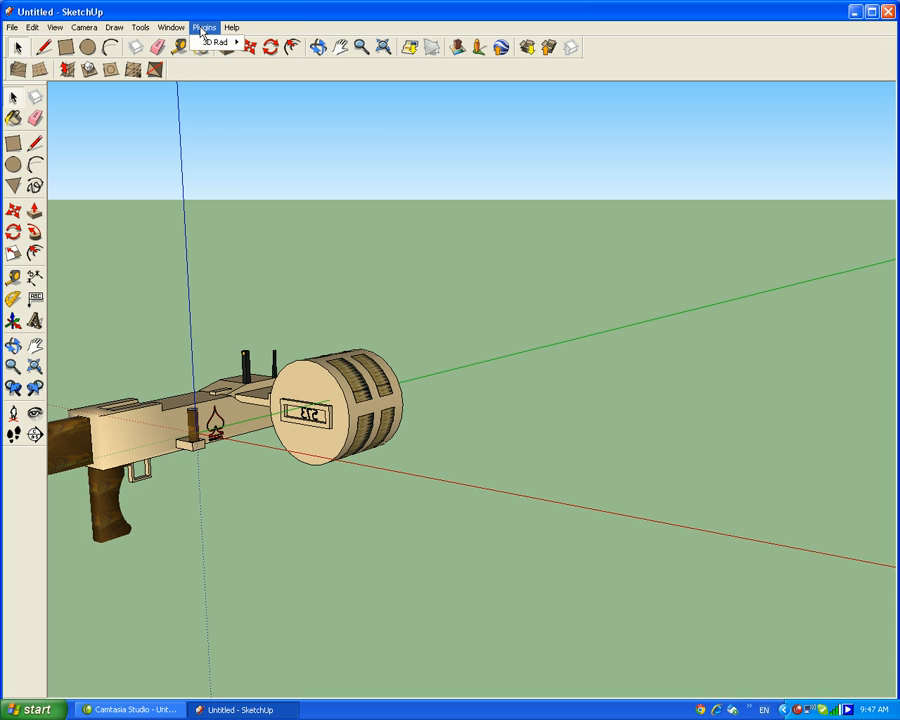
{"action": "left_click", "coordinate": [204, 28]}
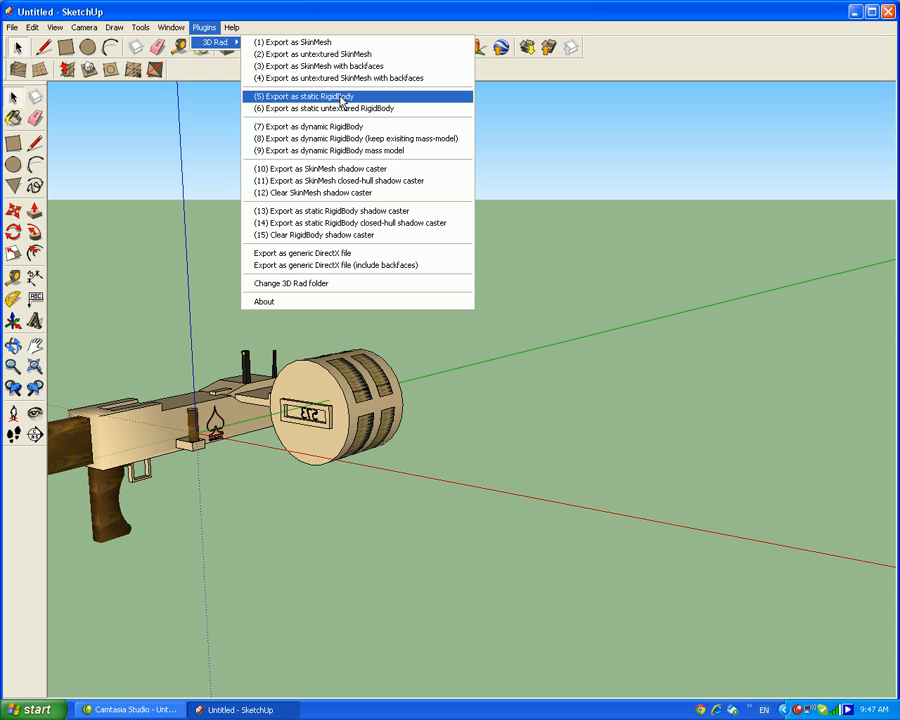
{"action": "mouse_move", "coordinate": [330, 66]}
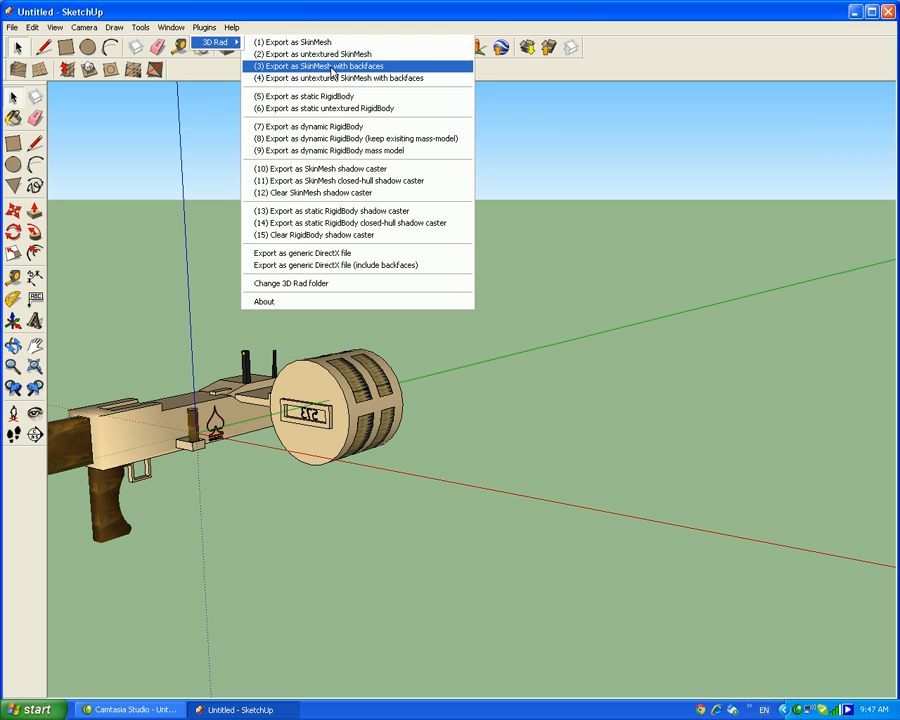
Export the gun as a SkinMesh with backfaces, replacing the existing file and confirming success
{"action": "left_click", "coordinate": [314, 78]}
{"action": "type", "text": "test"}
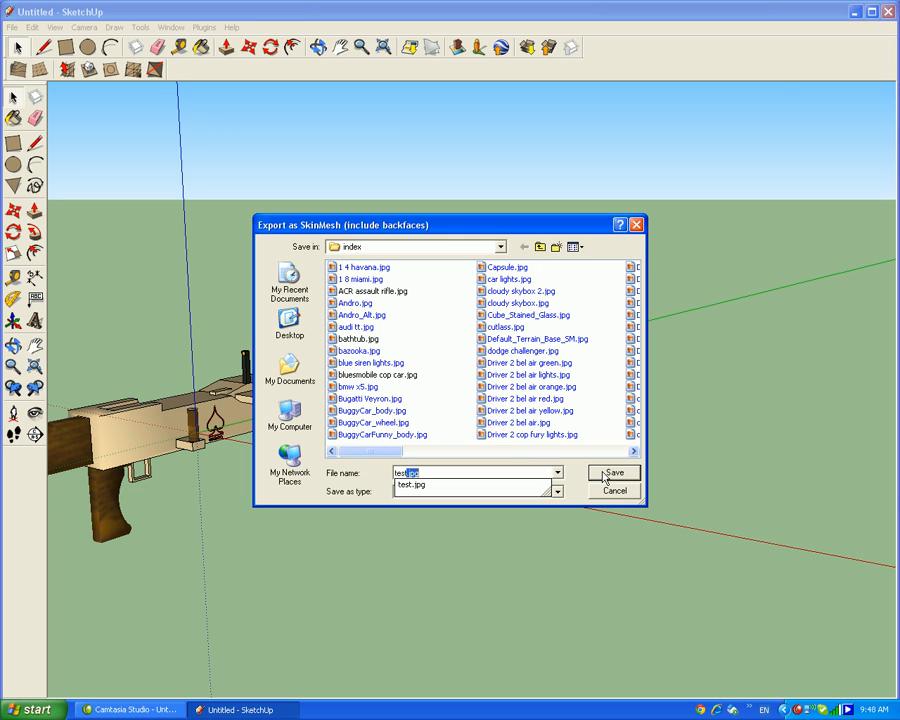
{"action": "left_click", "coordinate": [614, 472]}
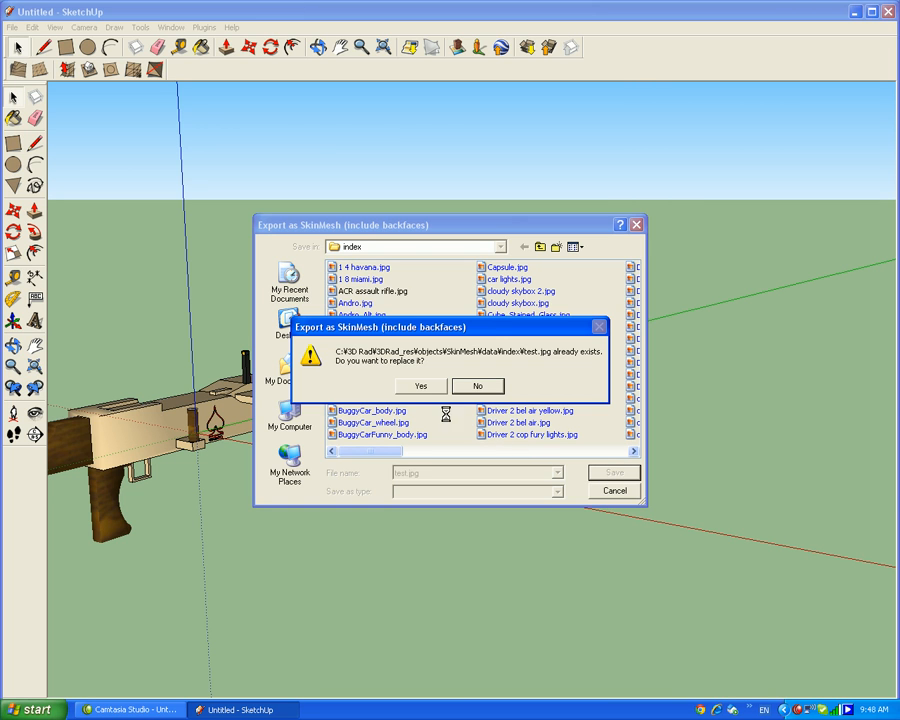
{"action": "left_click", "coordinate": [476, 386]}
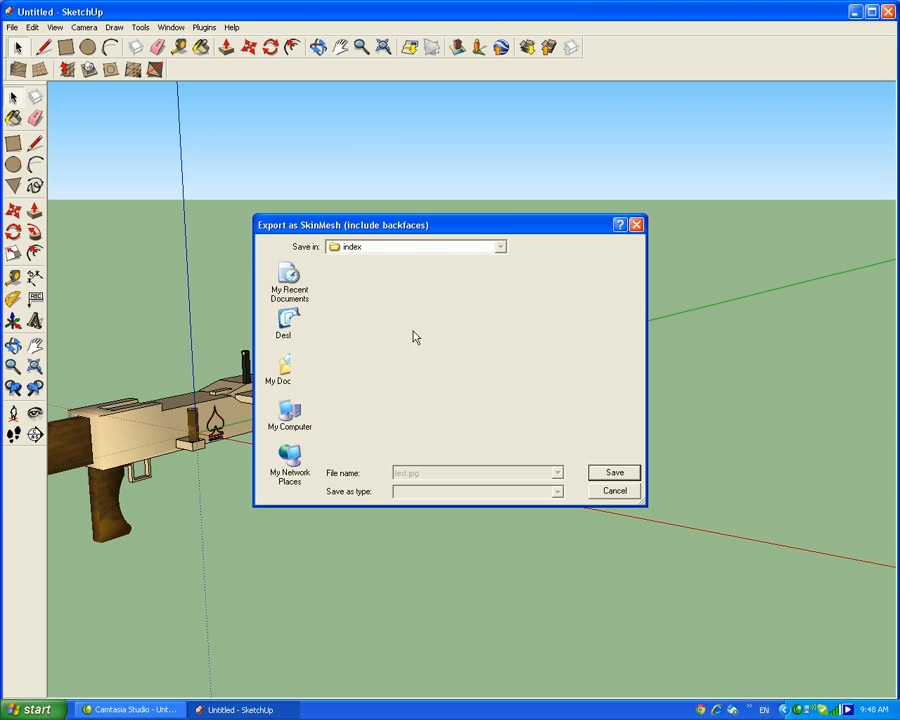
{"action": "left_click", "coordinate": [612, 472]}
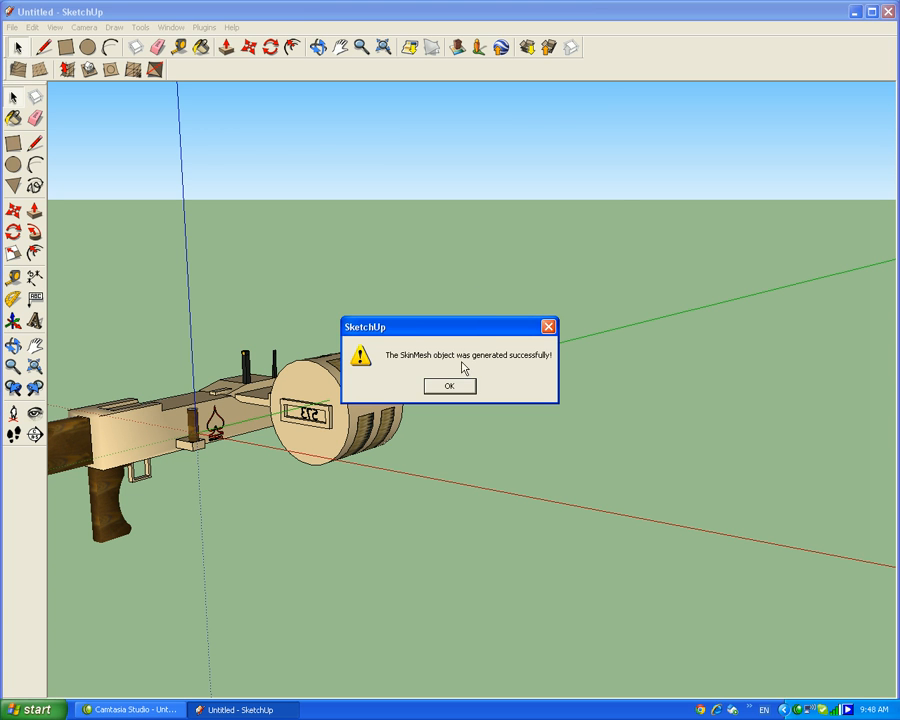
{"action": "left_click", "coordinate": [448, 386]}
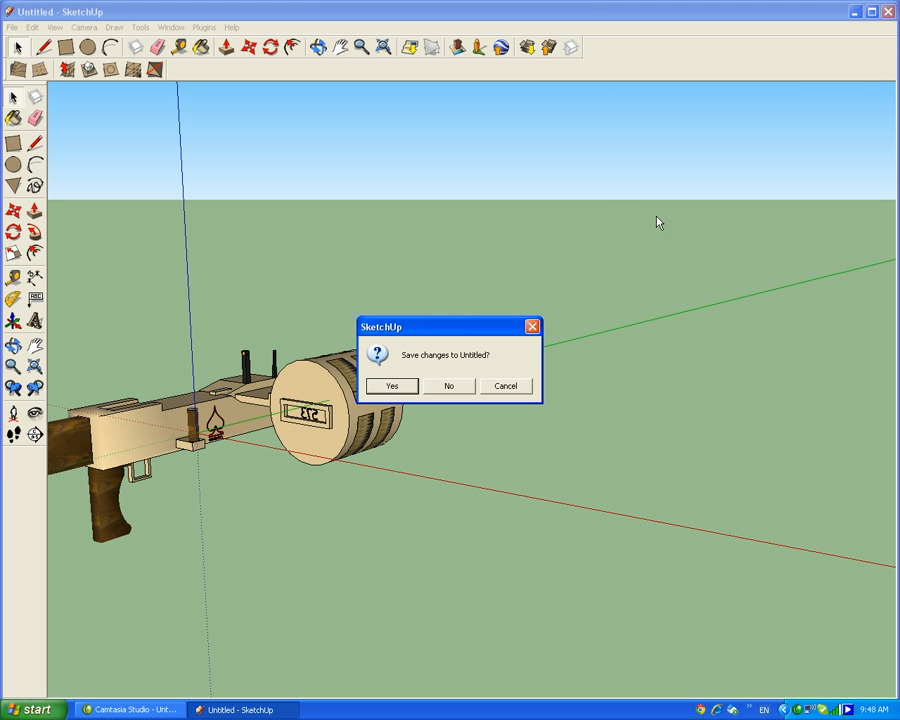
{"action": "mouse_move", "coordinate": [448, 390]}
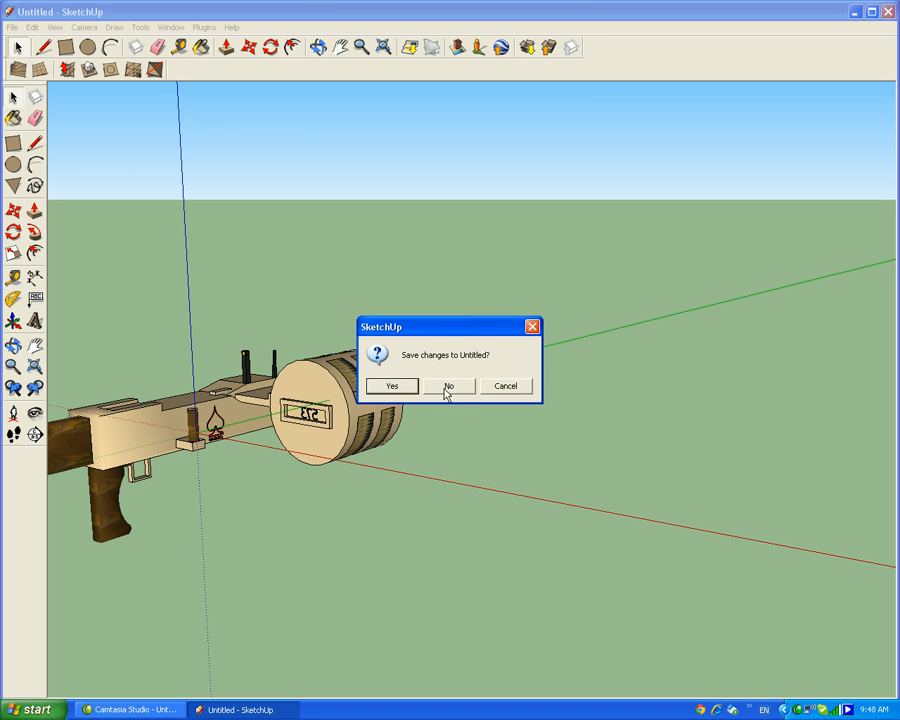
{"action": "mouse_move", "coordinate": [300, 282]}
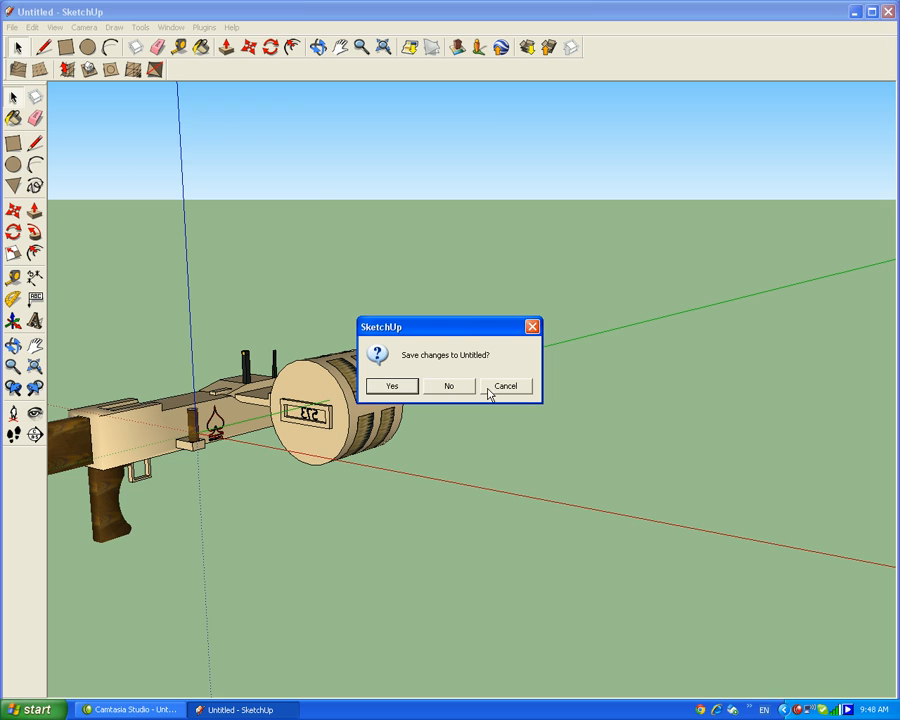
{"action": "mouse_move", "coordinate": [208, 30]}
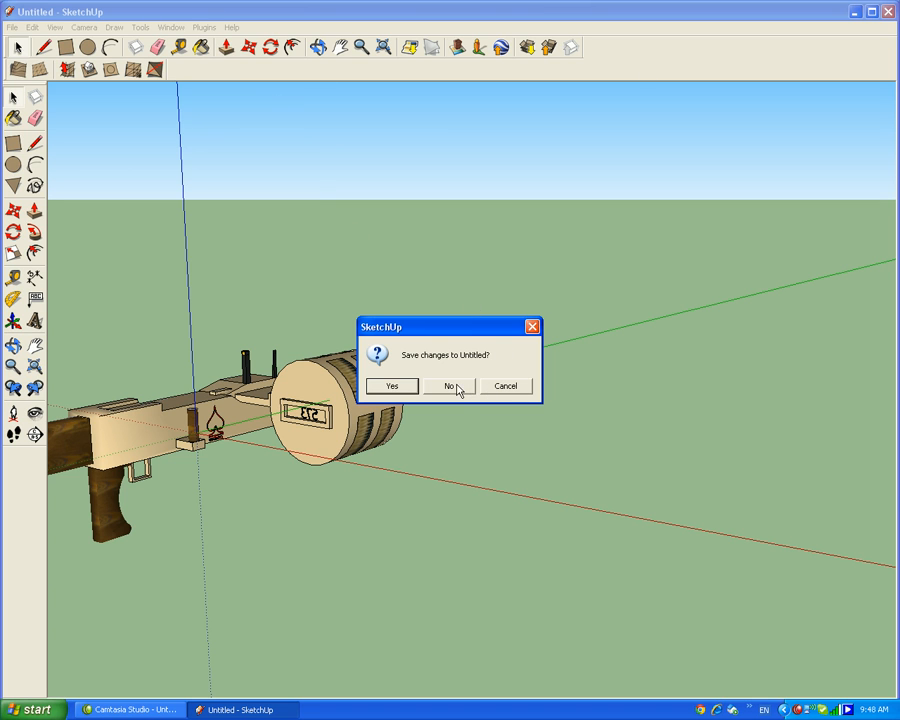
{"action": "mouse_move", "coordinate": [452, 396]}
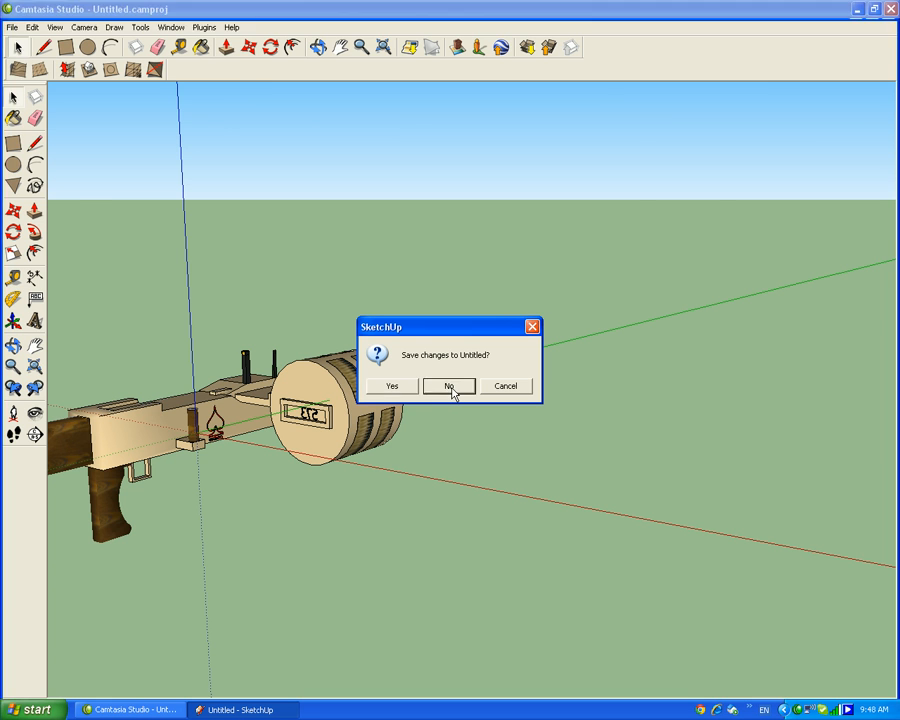
Close SketchUp without saving, launch 3D Rad and add a SkinMesh object to a new project
{"action": "left_click", "coordinate": [448, 386]}
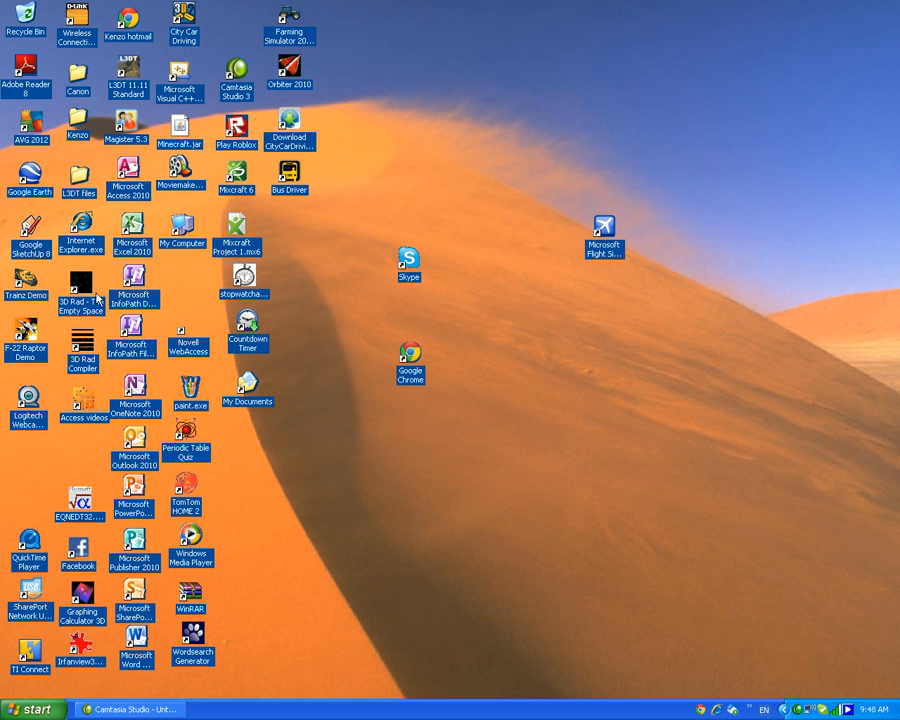
{"action": "double_click", "coordinate": [80, 290]}
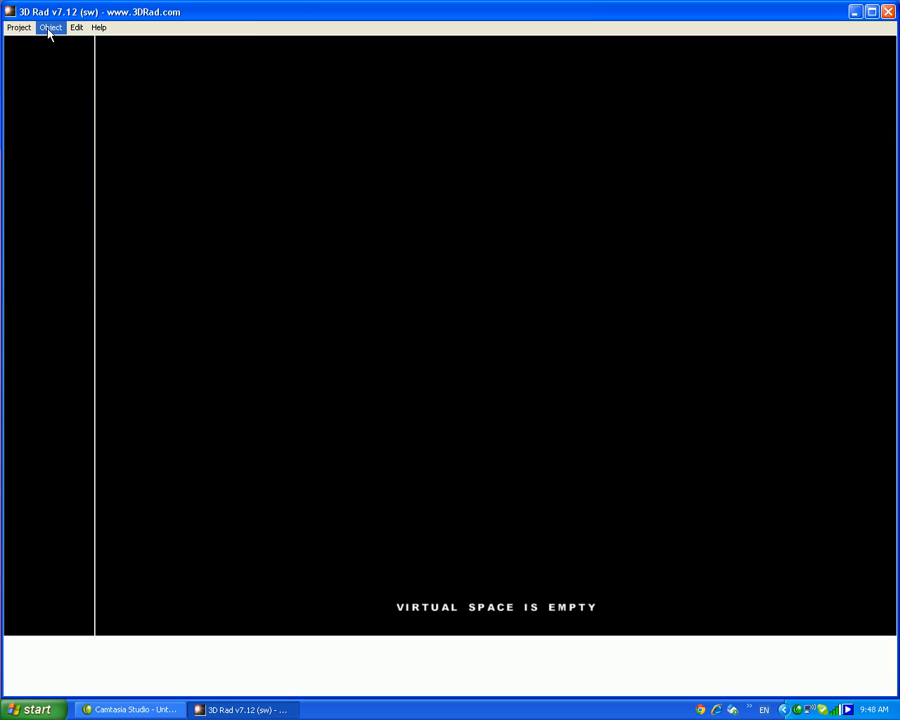
{"action": "left_click", "coordinate": [52, 28]}
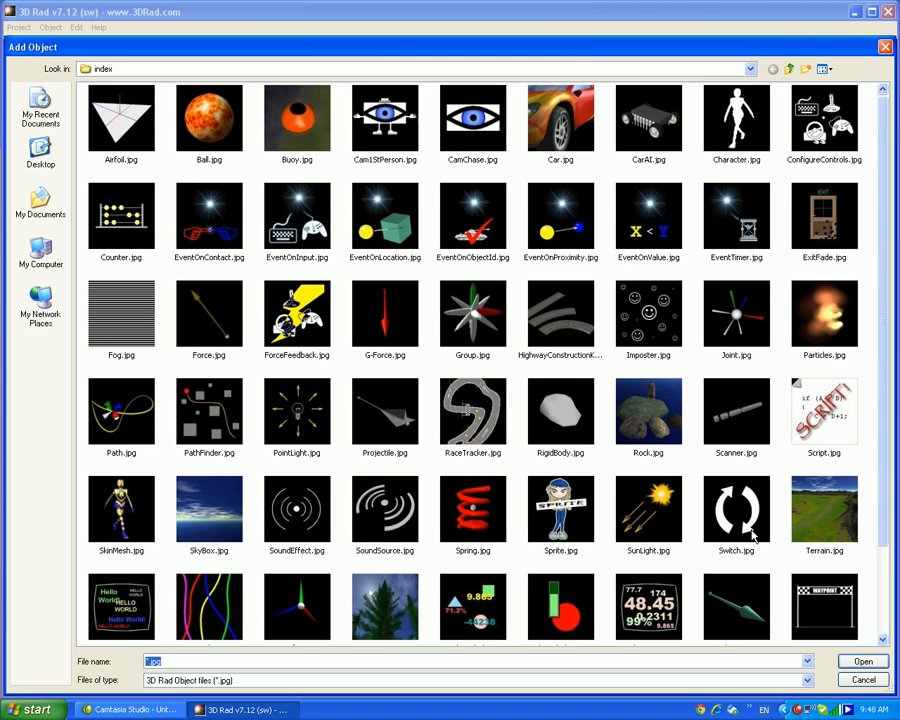
{"action": "double_click", "coordinate": [120, 510]}
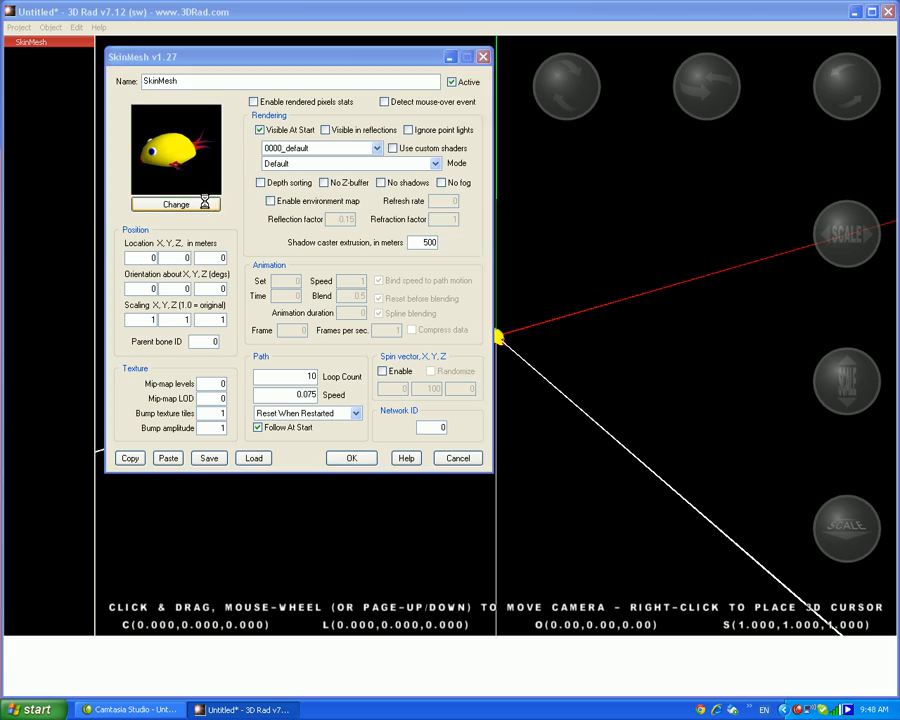
Swap the SkinMesh's yellow bird model for the machine gun mesh and accept its properties
{"action": "left_click", "coordinate": [176, 204]}
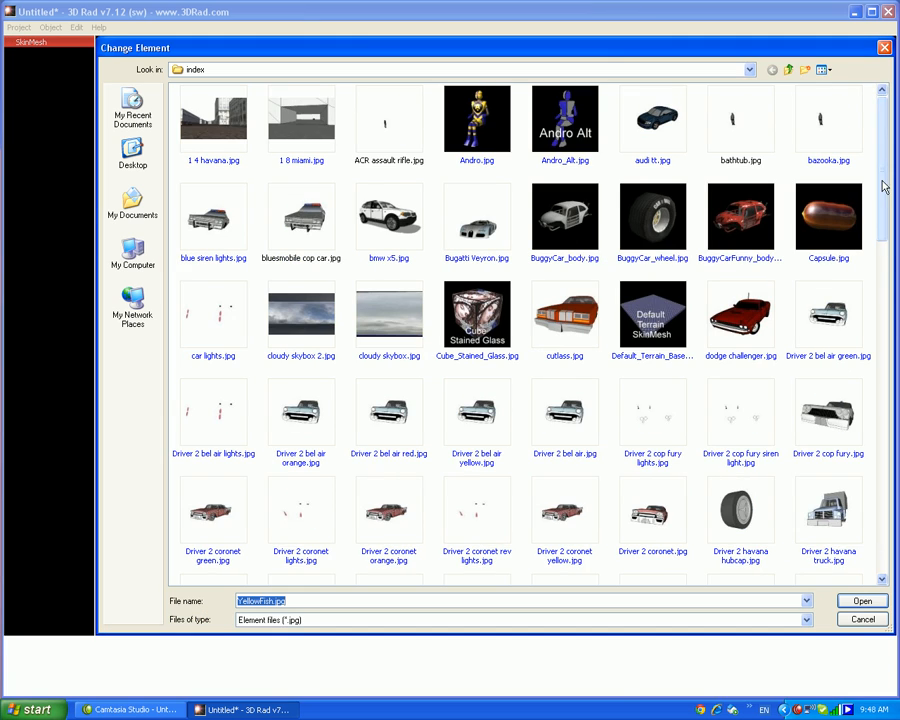
{"action": "scroll", "scroll_direction": "down", "scroll_amount": 3}
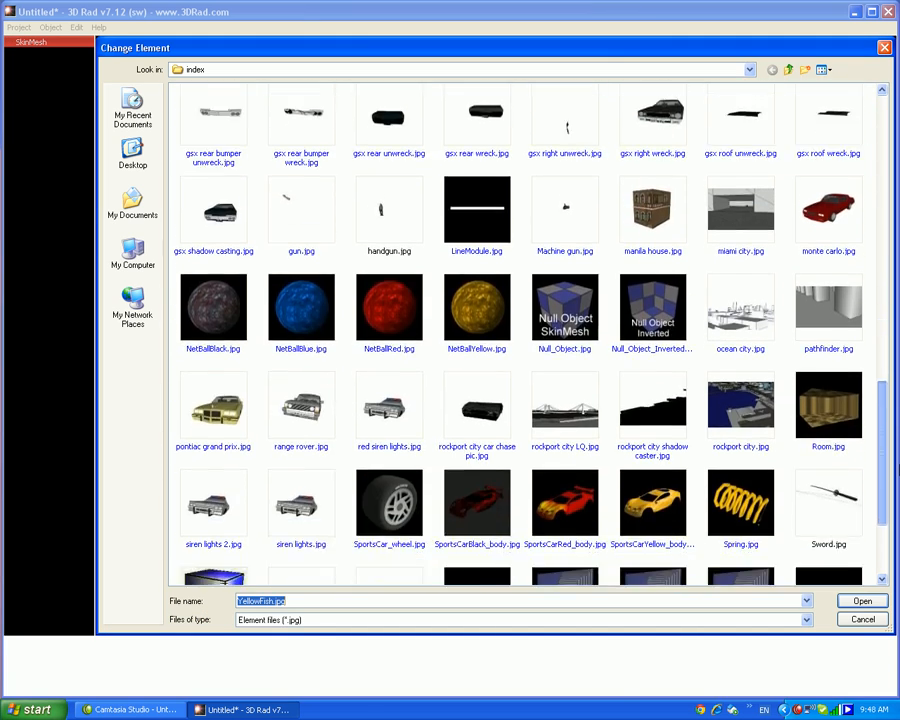
{"action": "scroll", "scroll_direction": "down", "scroll_amount": 3}
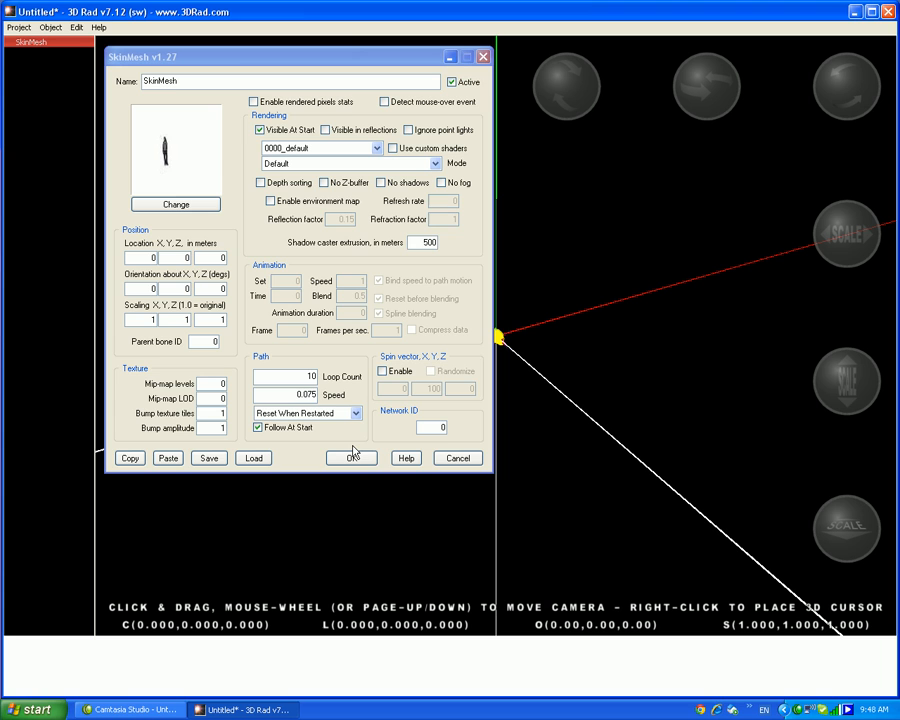
{"action": "left_click", "coordinate": [352, 458]}
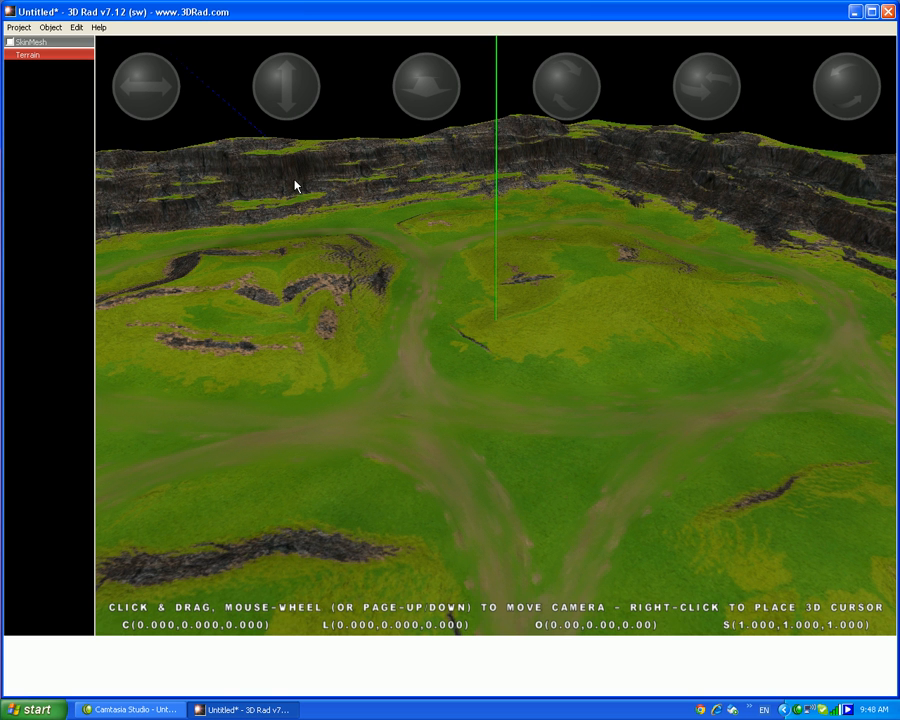
Add a grassy Terrain and the person camera object, then view them in the scene
{"action": "left_click", "coordinate": [286, 86]}
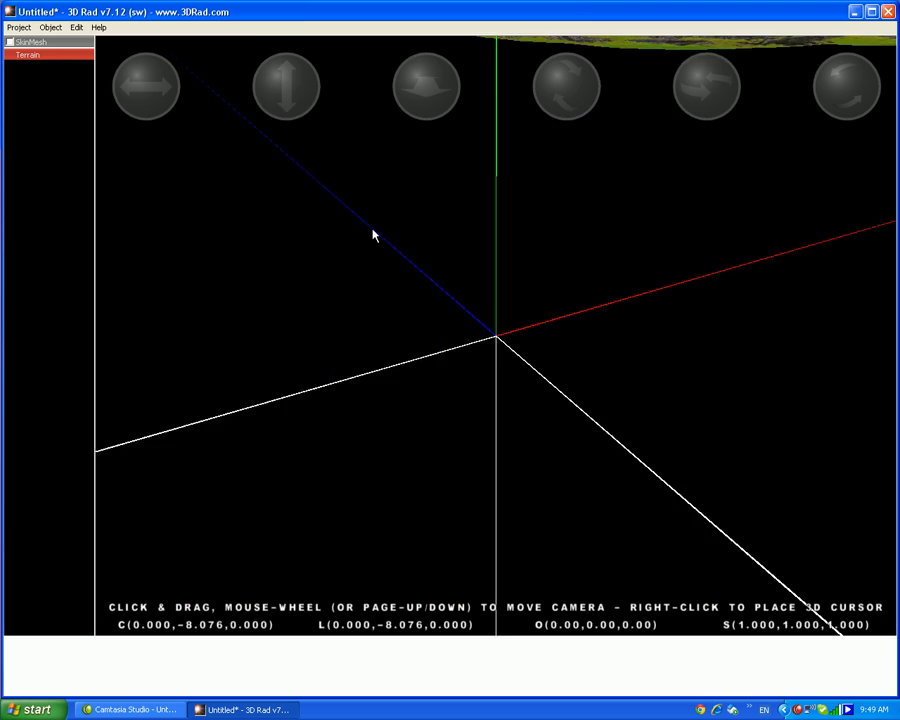
{"action": "left_click", "coordinate": [50, 28]}
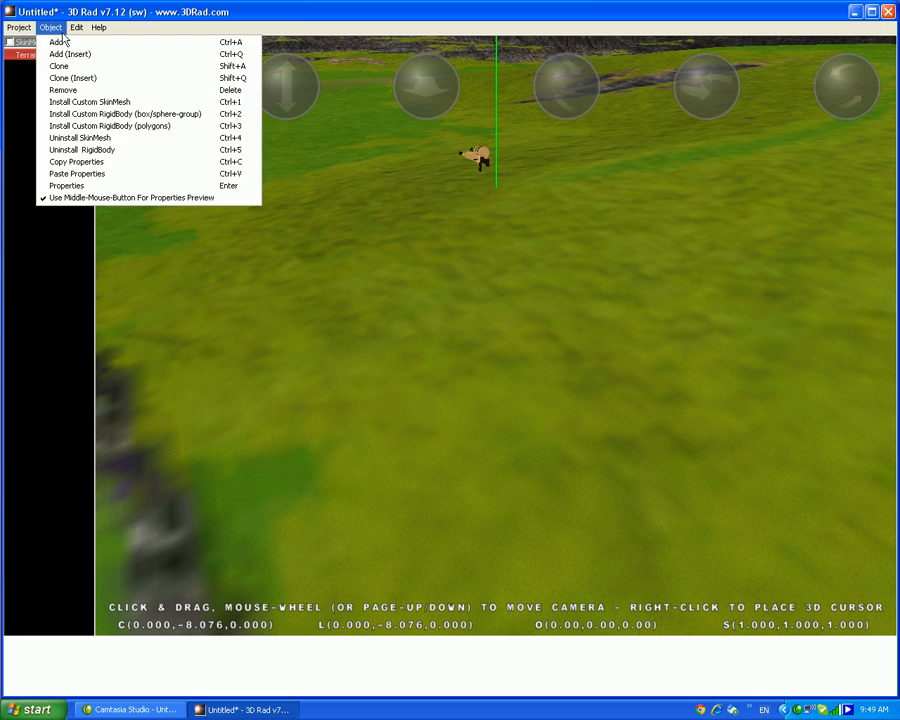
{"action": "left_click", "coordinate": [54, 40]}
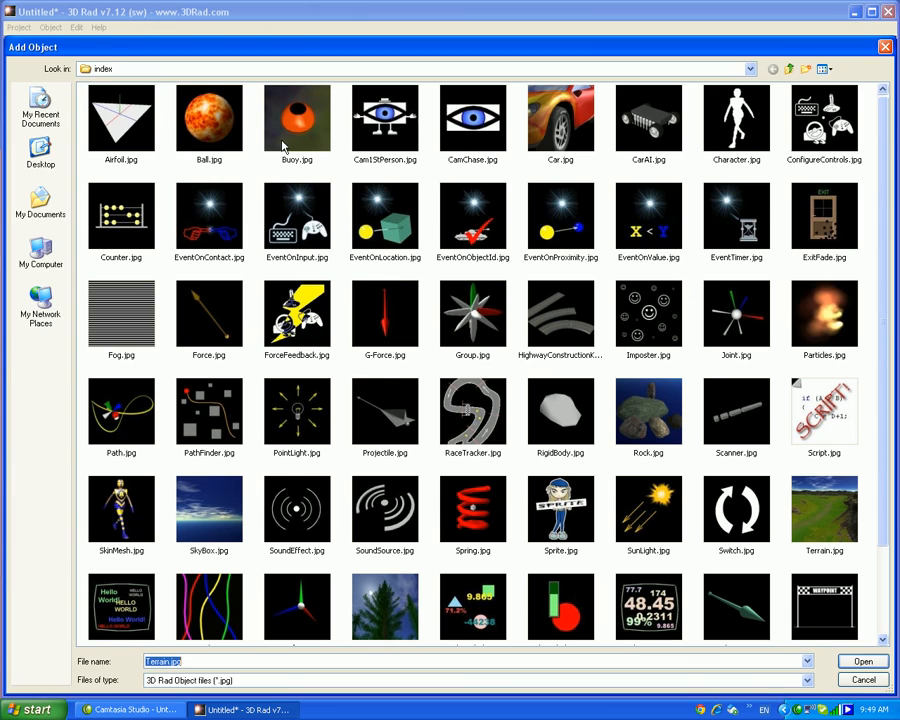
{"action": "left_click", "coordinate": [860, 660]}
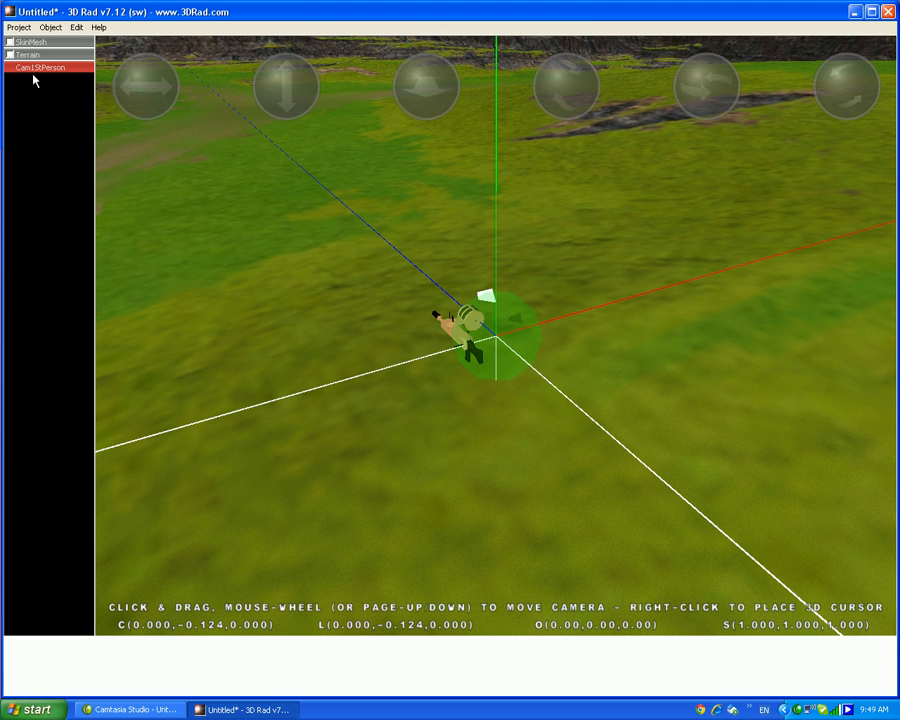
{"action": "left_click", "coordinate": [32, 40]}
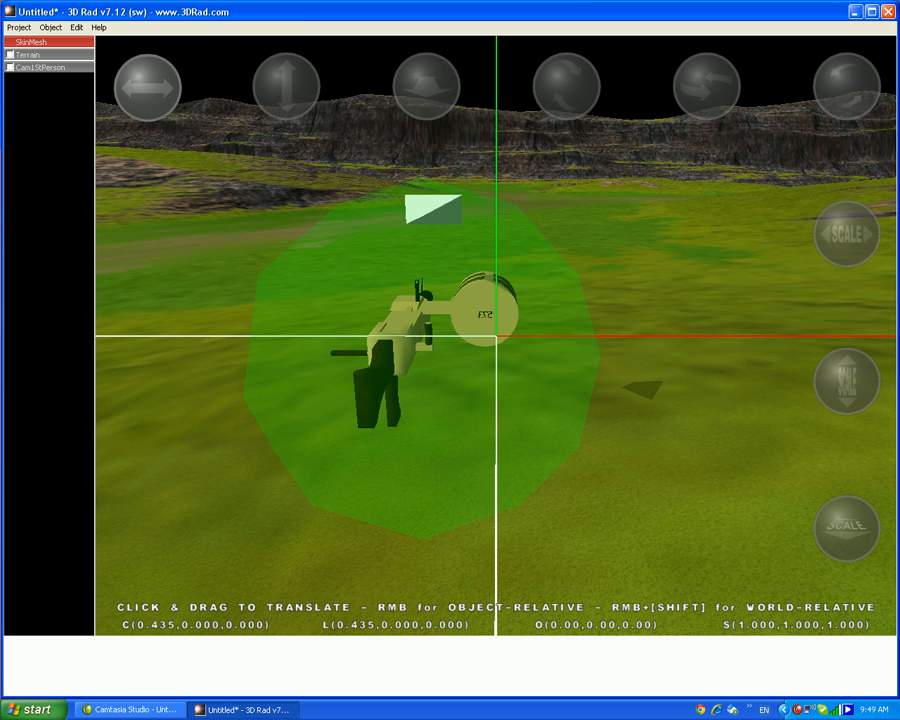
{"action": "left_click", "coordinate": [708, 86]}
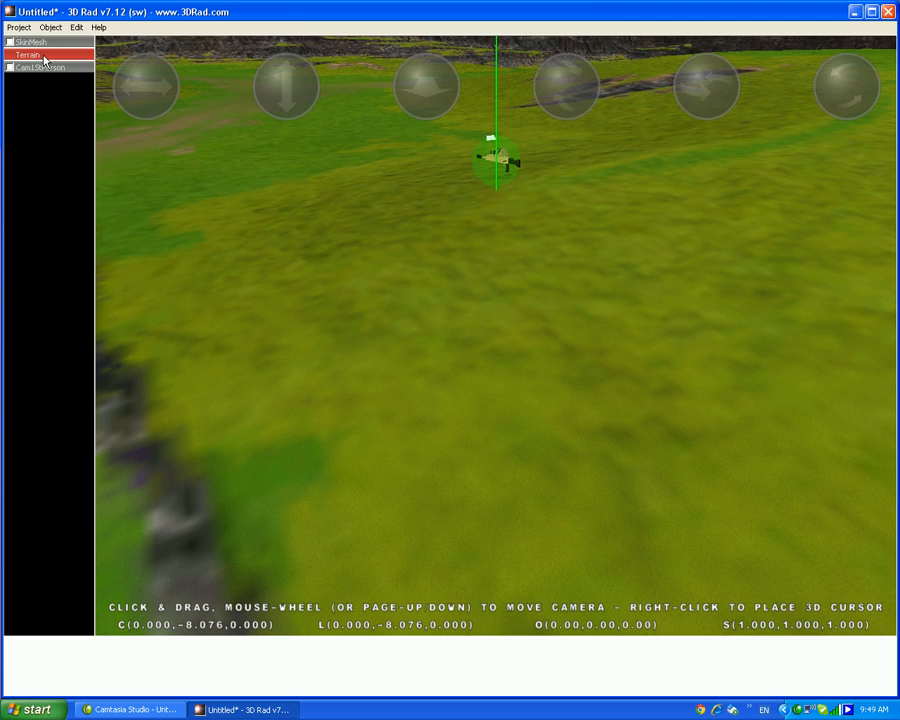
Add a downward-pointing Force object to the project's object list
{"action": "left_click", "coordinate": [10, 68]}
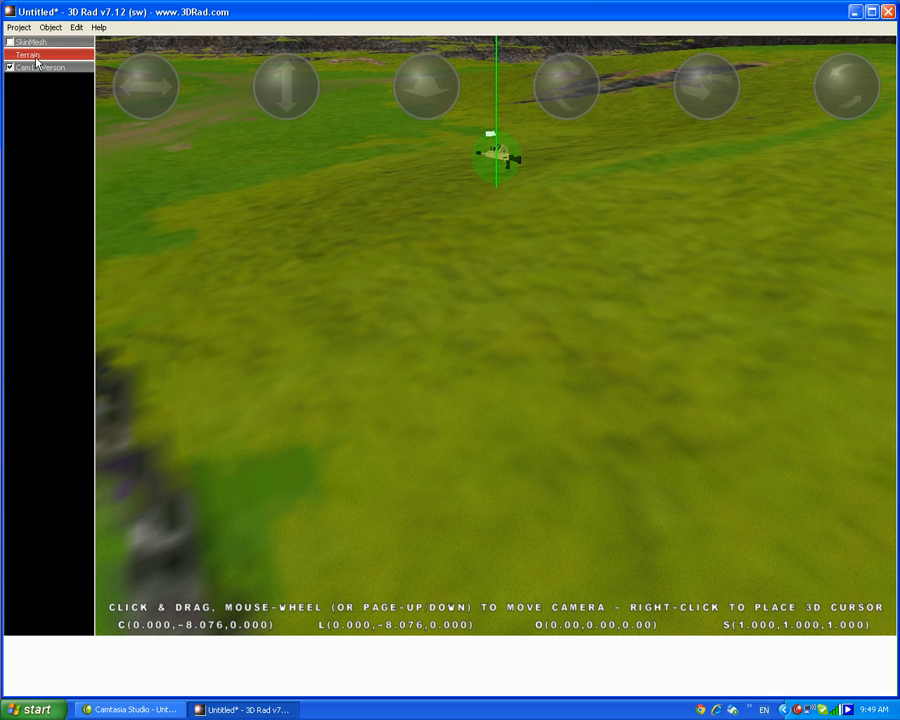
{"action": "left_click", "coordinate": [48, 28]}
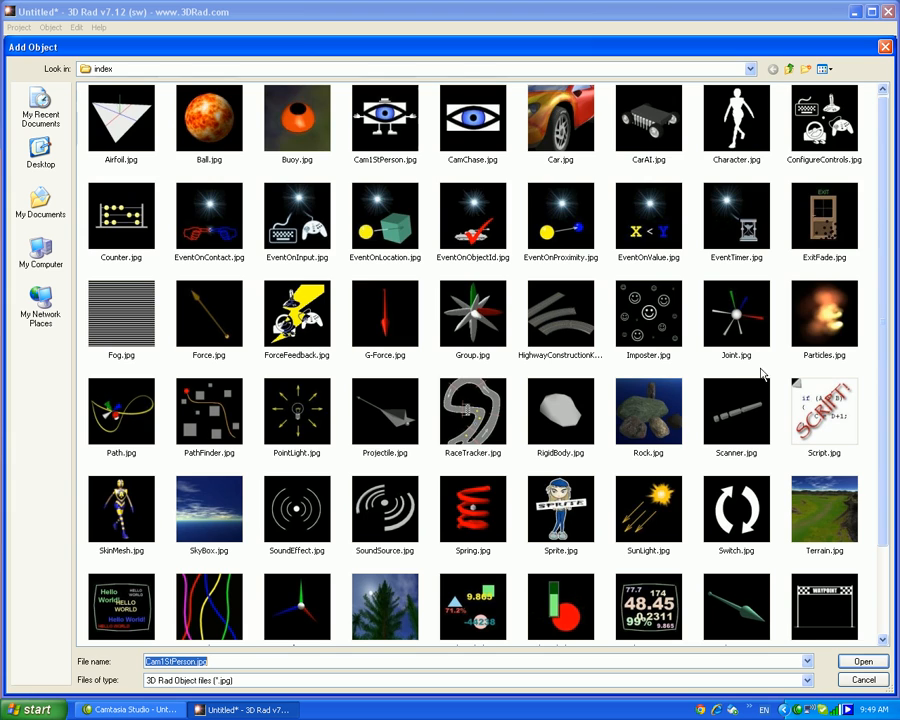
{"action": "left_click", "coordinate": [860, 660]}
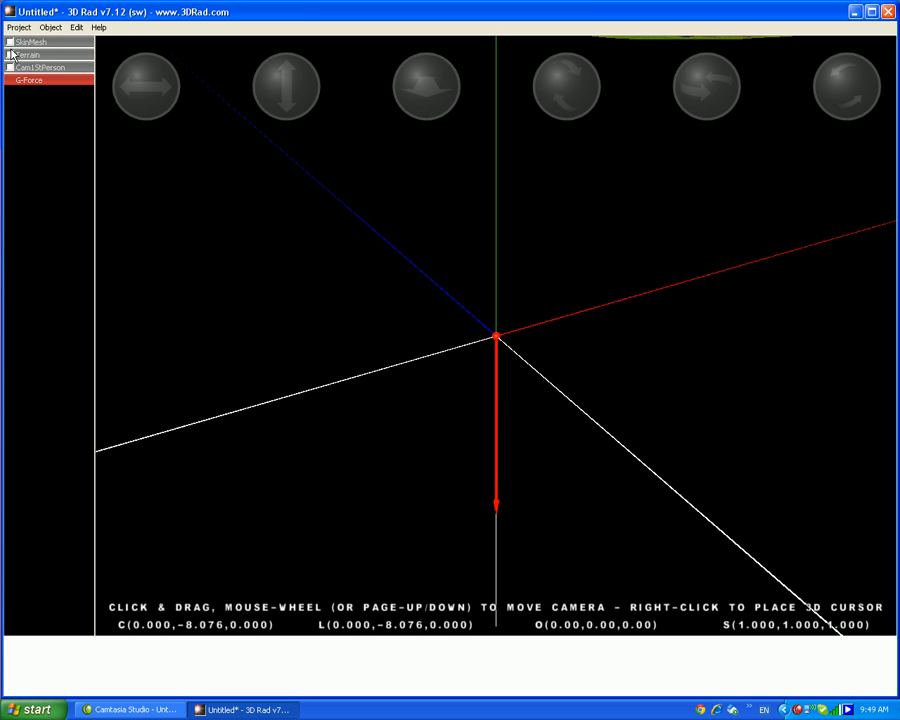
{"action": "left_click", "coordinate": [10, 54]}
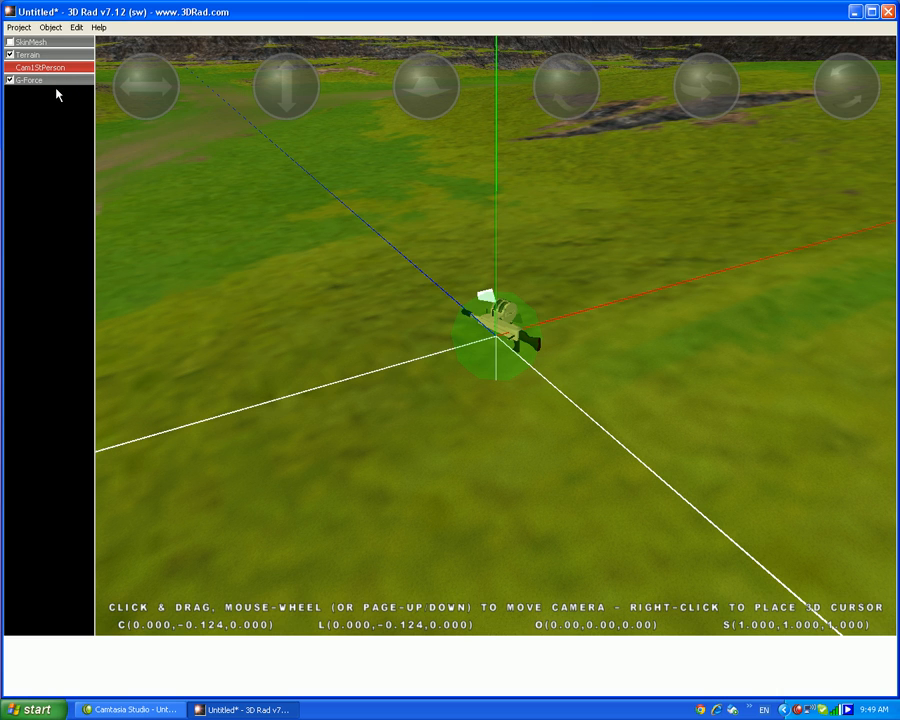
{"action": "mouse_move", "coordinate": [48, 84]}
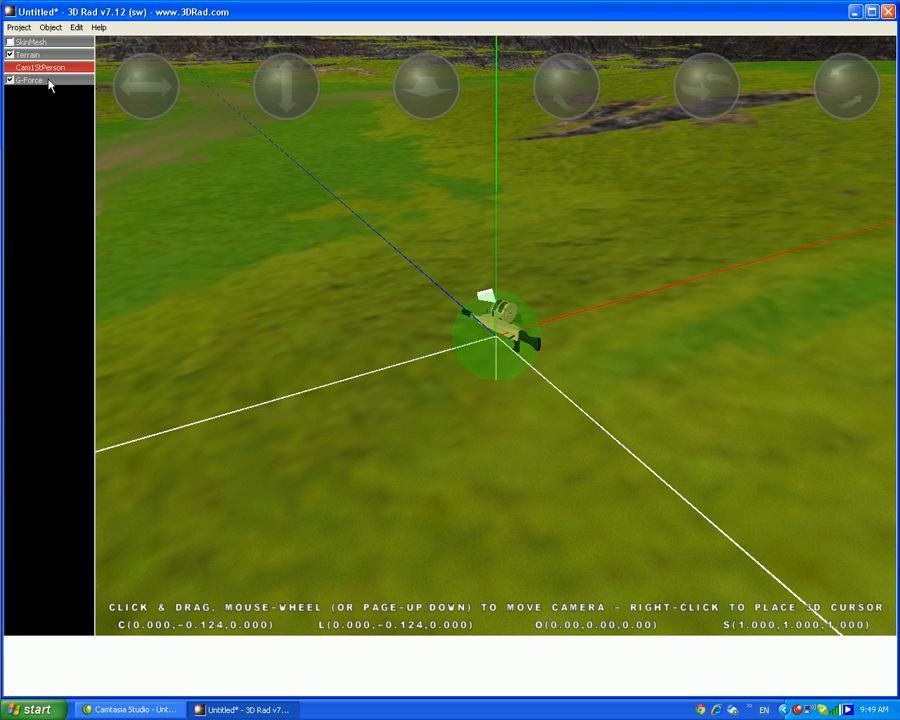
{"action": "mouse_move", "coordinate": [52, 88]}
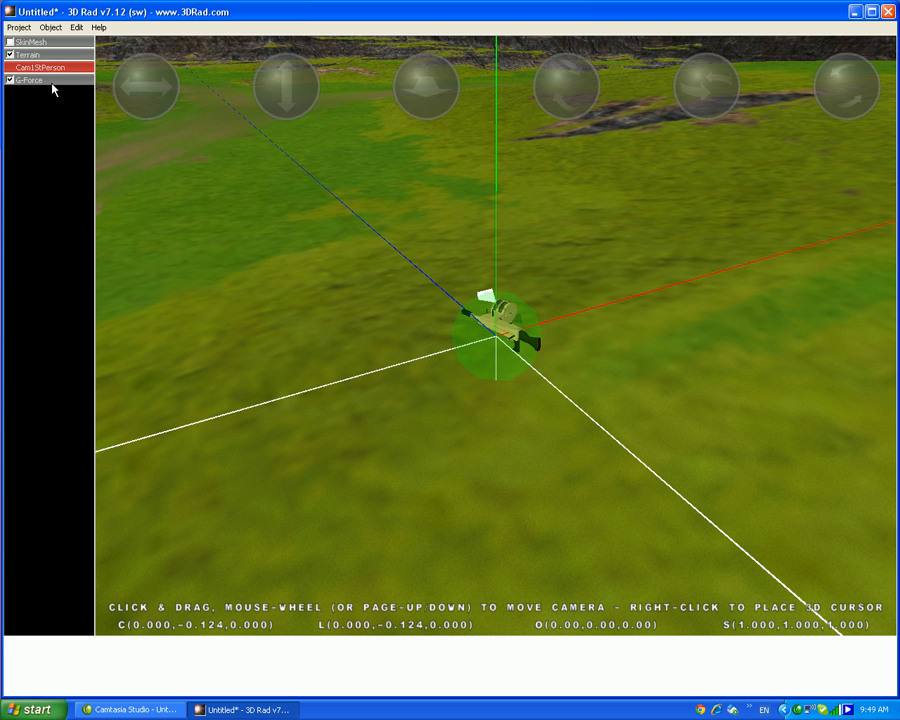
Add a Script object holding the camera-lock code that keeps the SkinMesh offset from the camera
{"action": "left_click", "coordinate": [50, 28]}
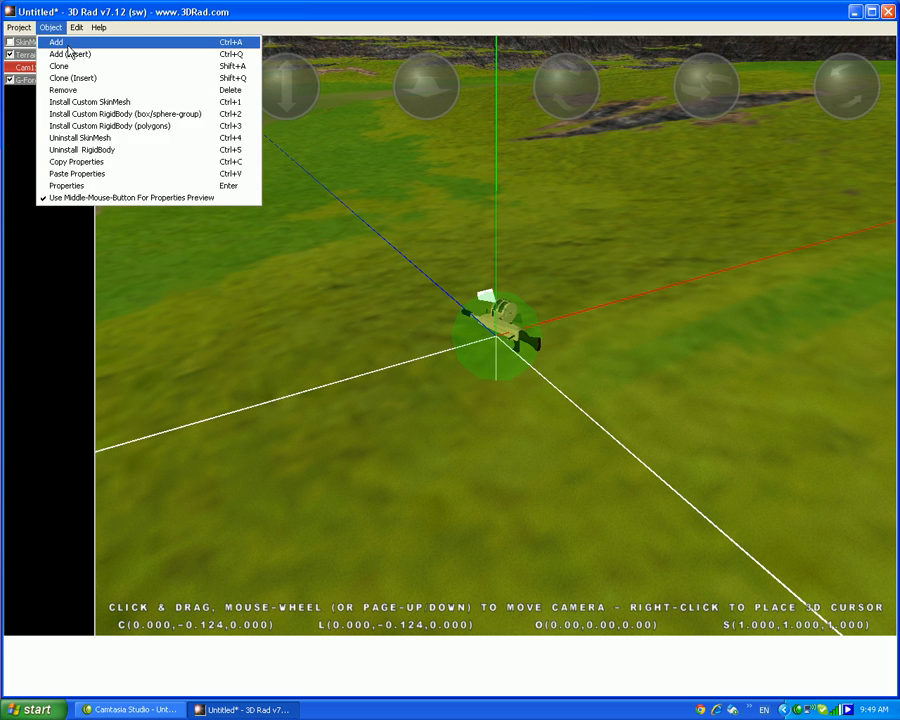
{"action": "left_click", "coordinate": [56, 40]}
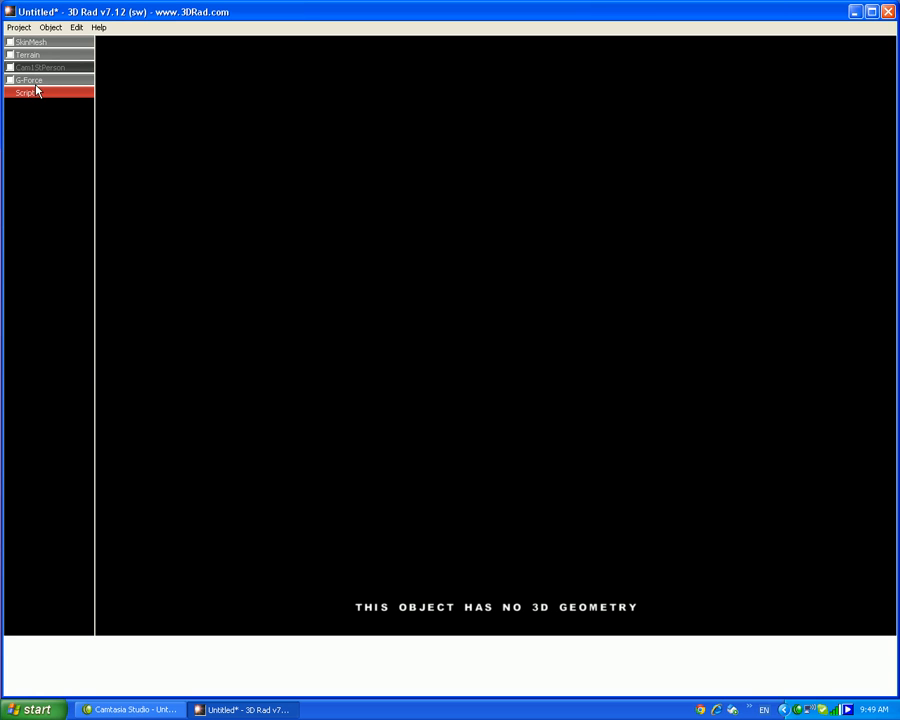
{"action": "double_click", "coordinate": [24, 92]}
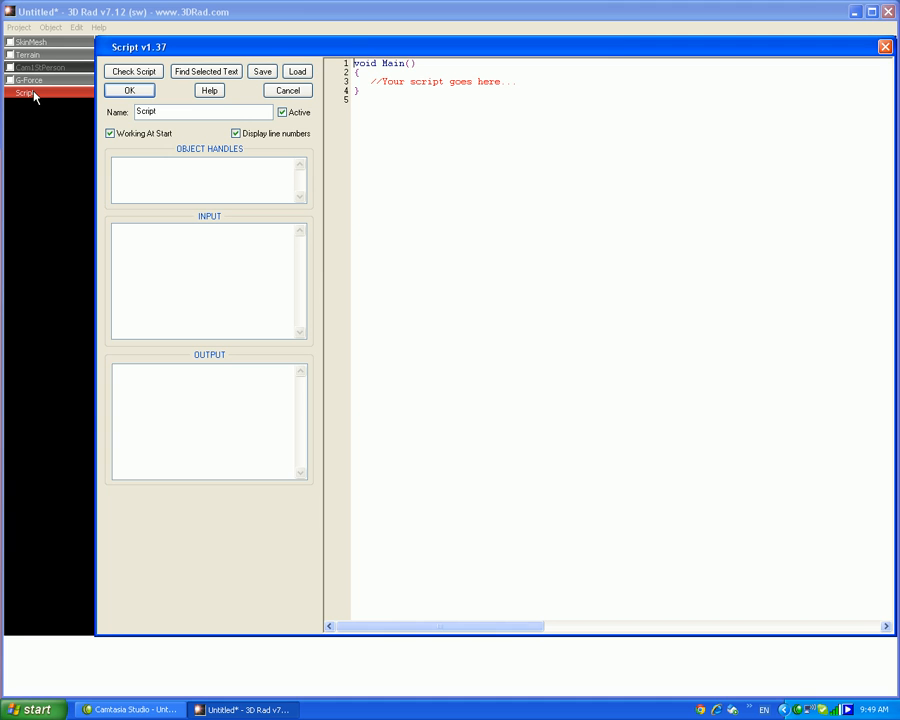
{"action": "left_click", "coordinate": [296, 72]}
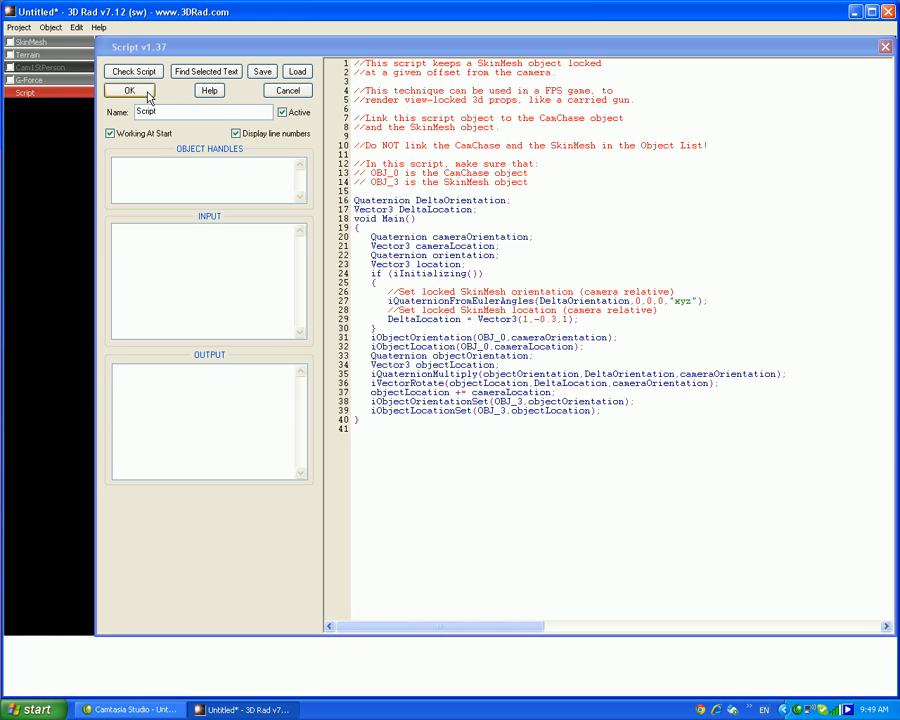
{"action": "left_click", "coordinate": [128, 90]}
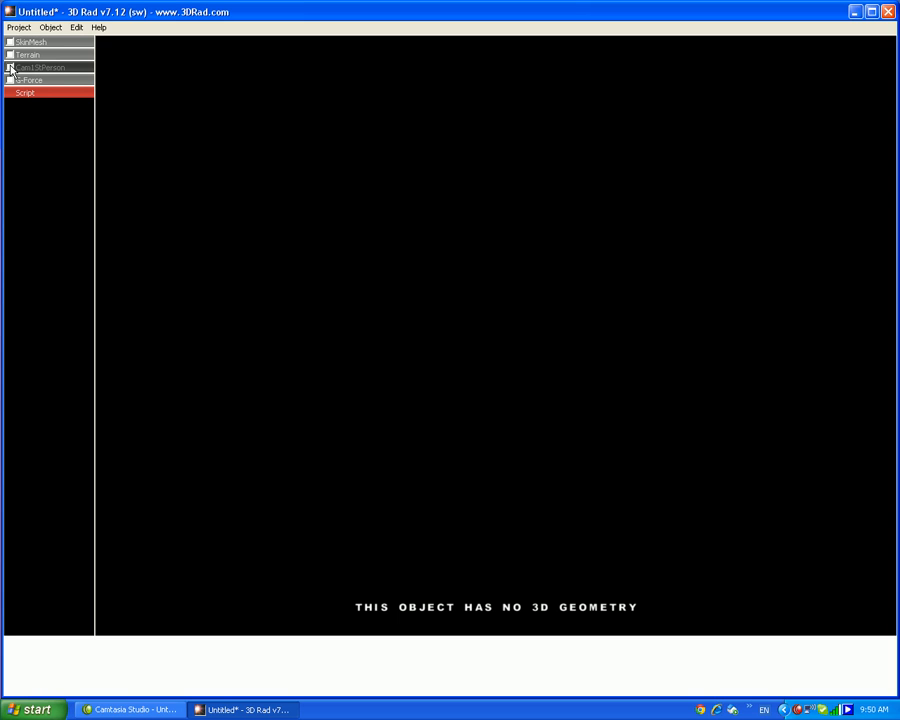
{"action": "left_click", "coordinate": [10, 42]}
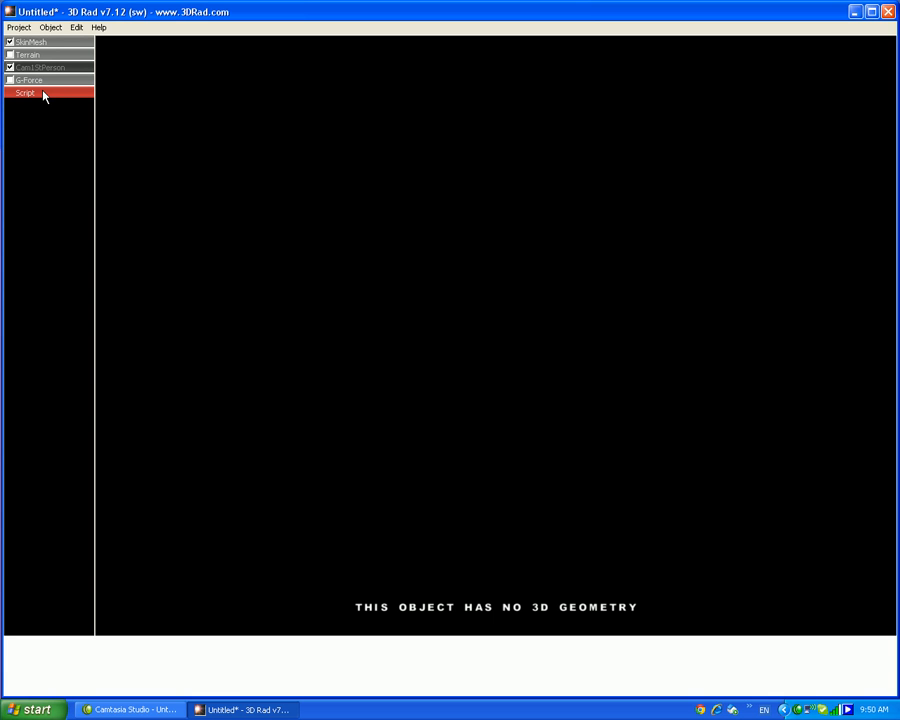
{"action": "double_click", "coordinate": [24, 92]}
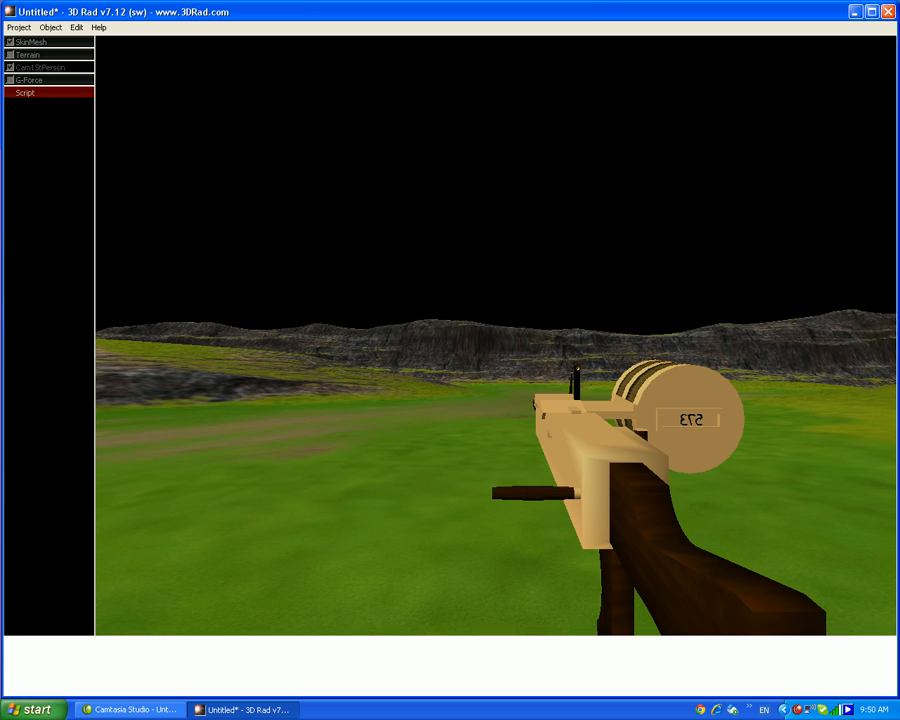
Link the first-person camera and gun SkinMesh in the script's handles and confirm the offsets
{"action": "double_click", "coordinate": [24, 92]}
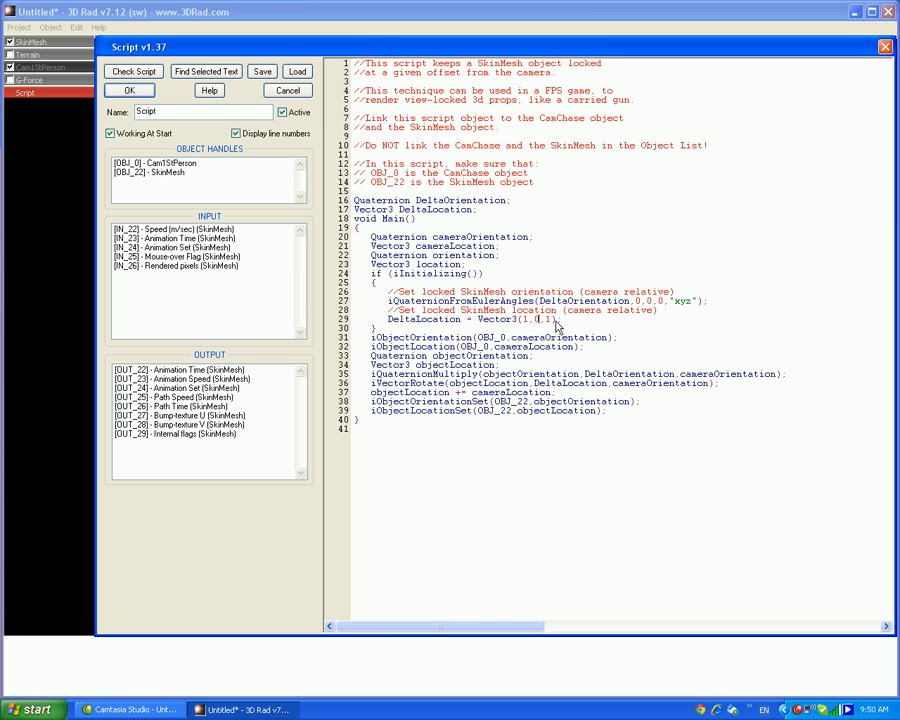
{"action": "left_click", "coordinate": [18, 28]}
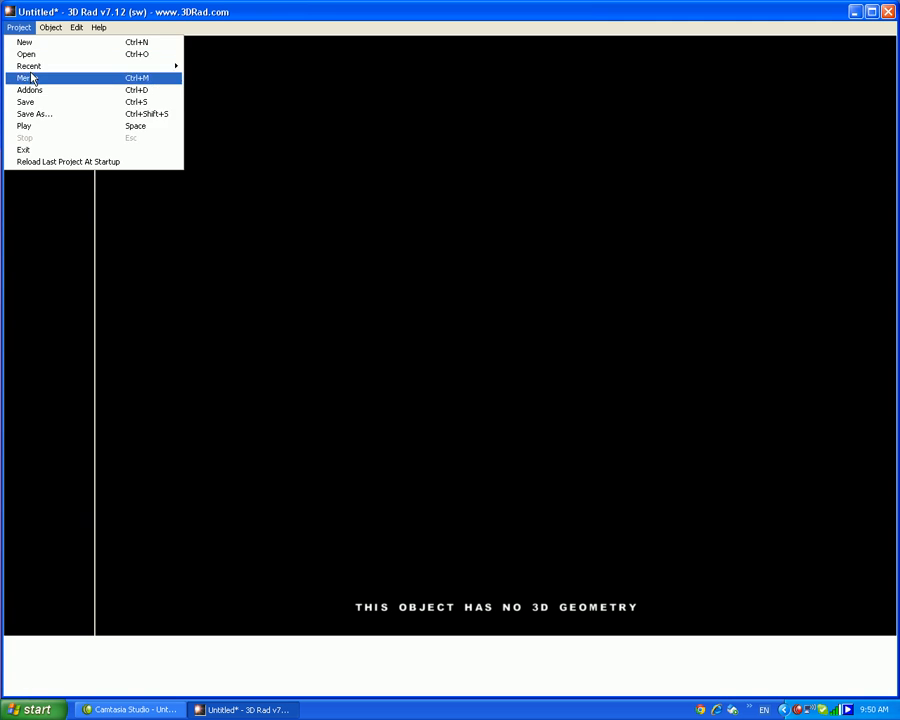
Add a RigidBody object to the project for the gun's projectile
{"action": "left_click", "coordinate": [24, 78]}
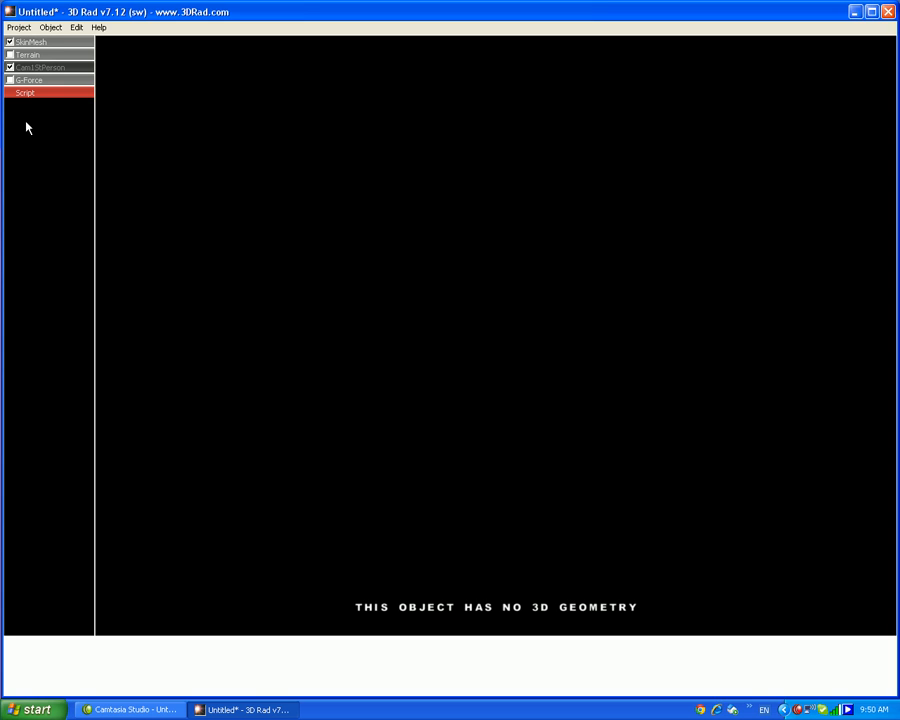
{"action": "double_click", "coordinate": [24, 92]}
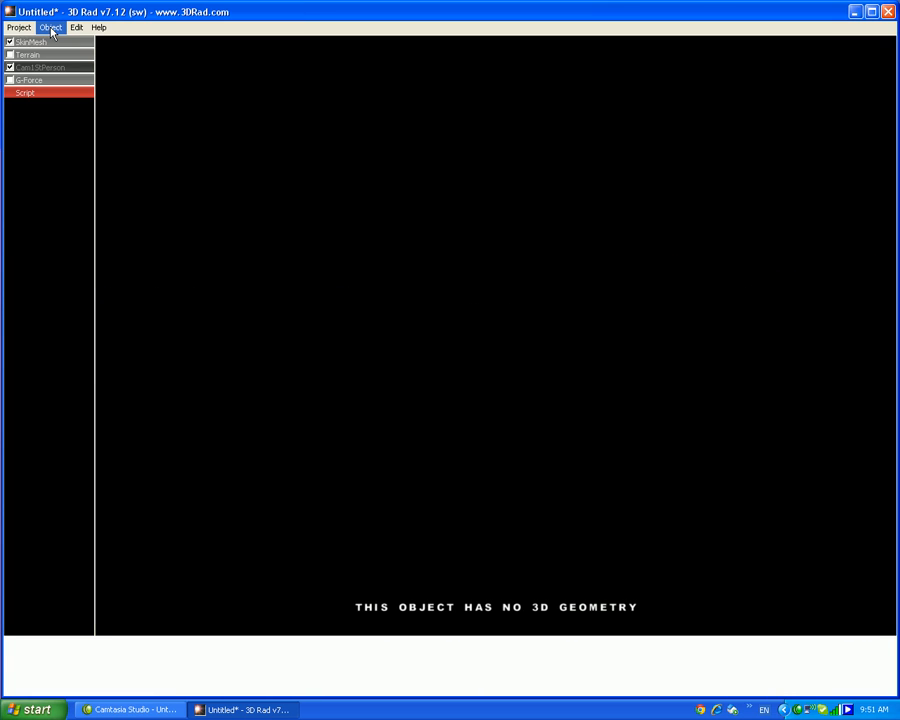
{"action": "left_click", "coordinate": [18, 28]}
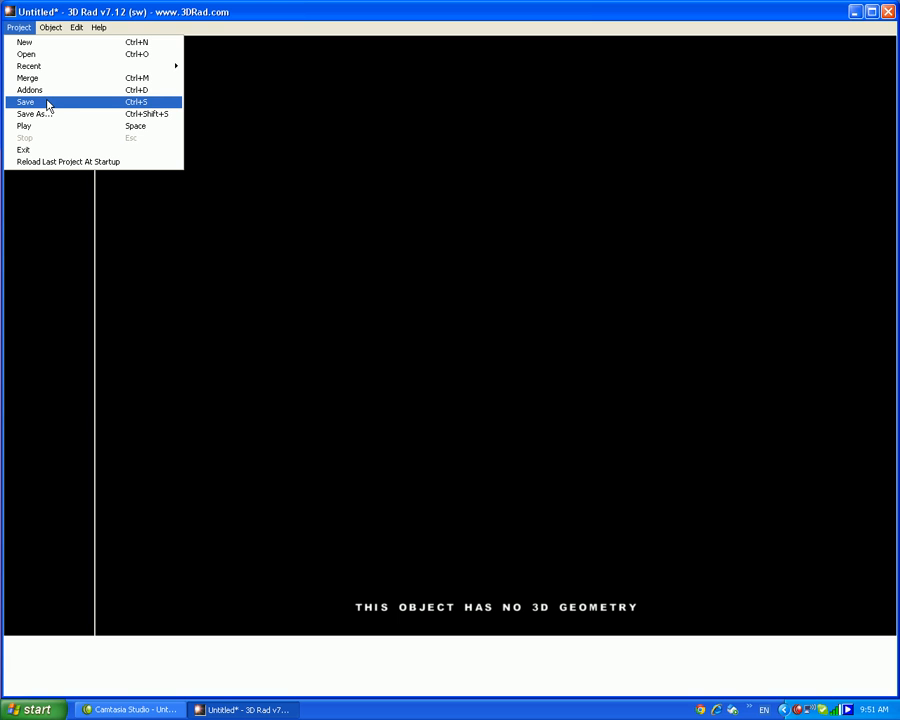
{"action": "mouse_move", "coordinate": [30, 78]}
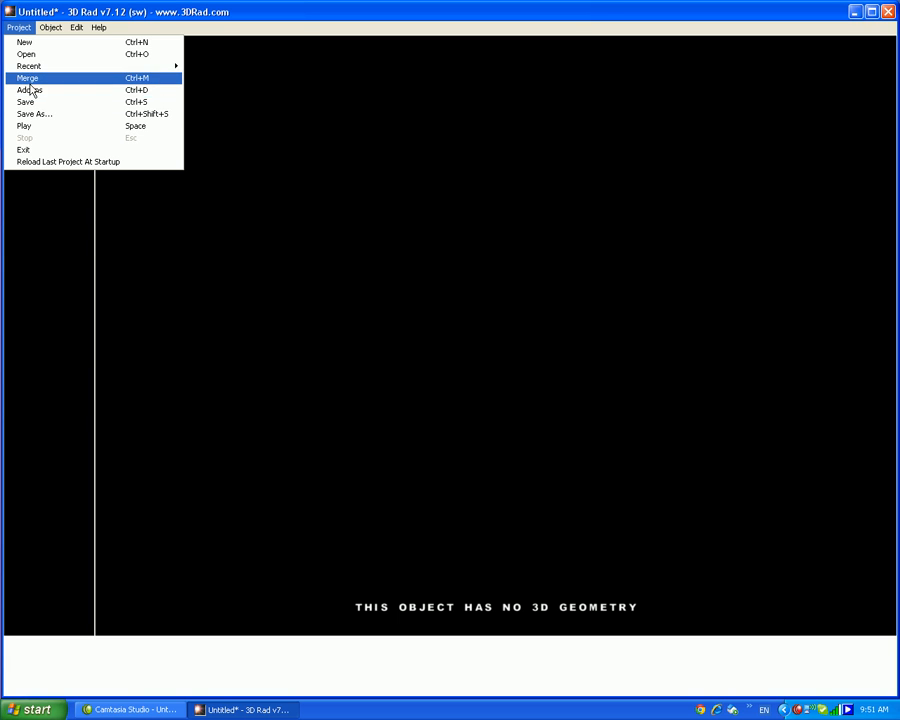
{"action": "left_click", "coordinate": [50, 28]}
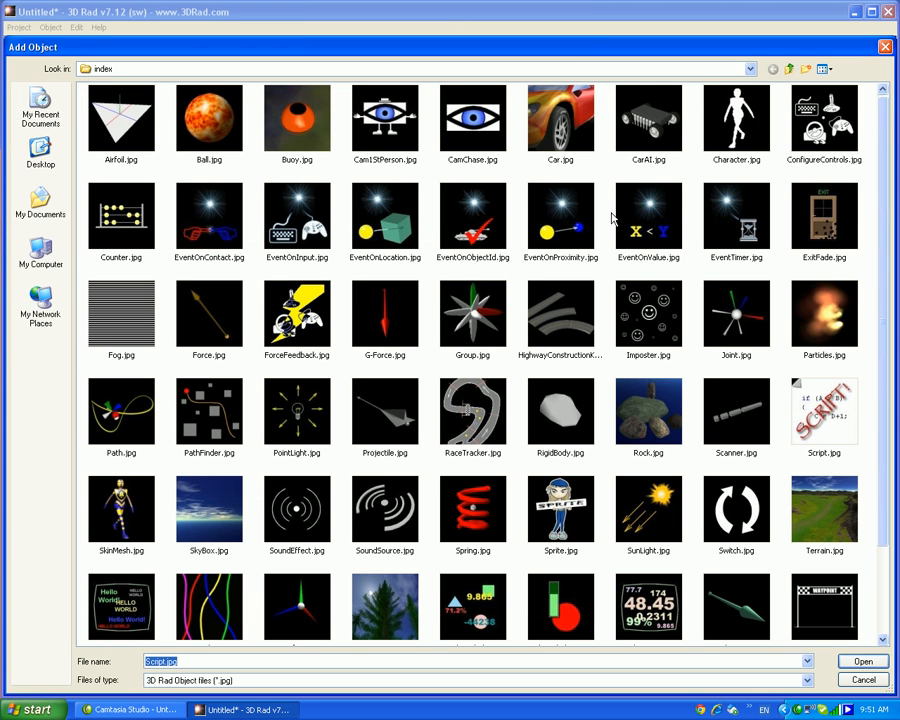
{"action": "mouse_move", "coordinate": [224, 266]}
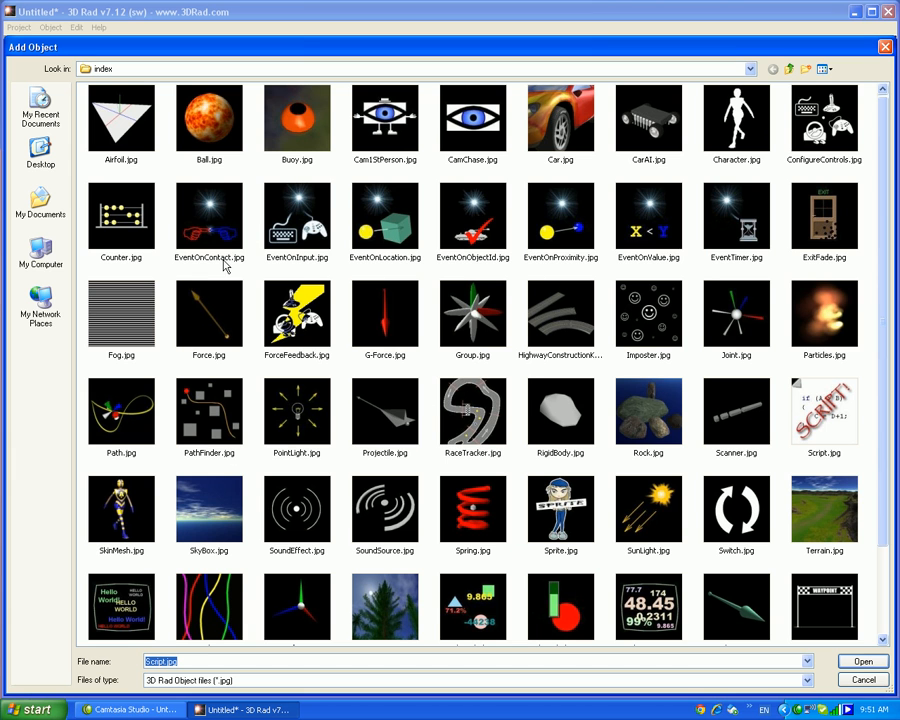
{"action": "left_click", "coordinate": [860, 660]}
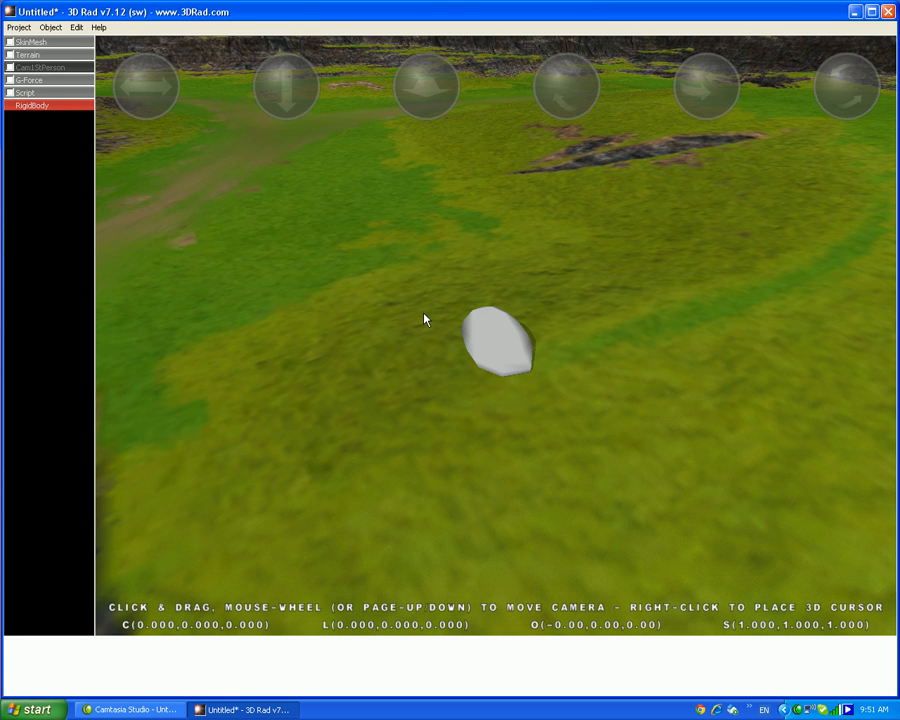
Make the RigidBody a sphere with bounding-sphere collision, scaled to 0.1, and accept it
{"action": "double_click", "coordinate": [32, 104]}
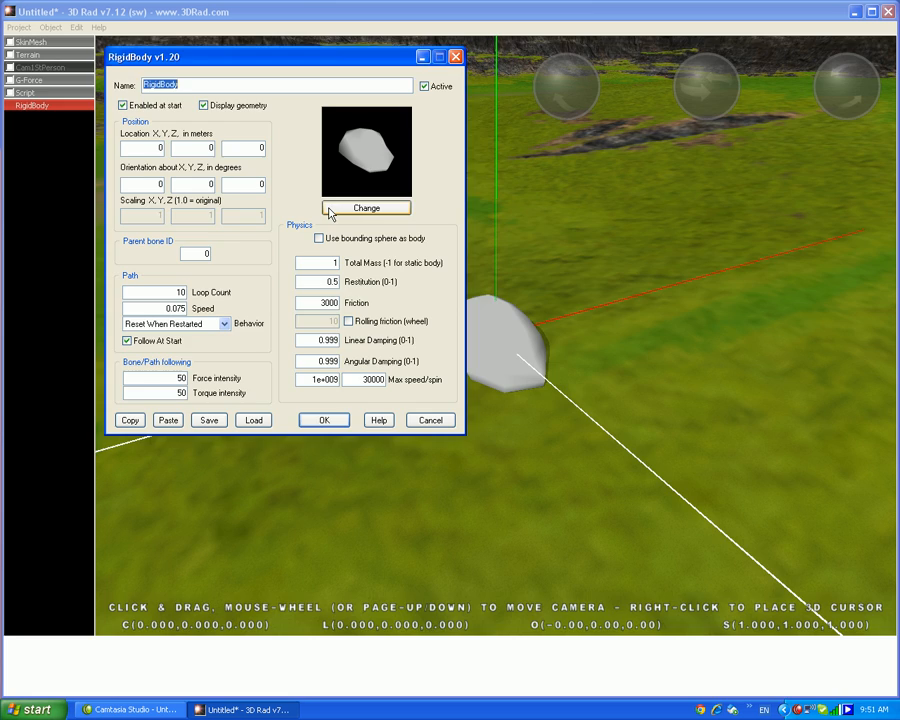
{"action": "left_click", "coordinate": [366, 208]}
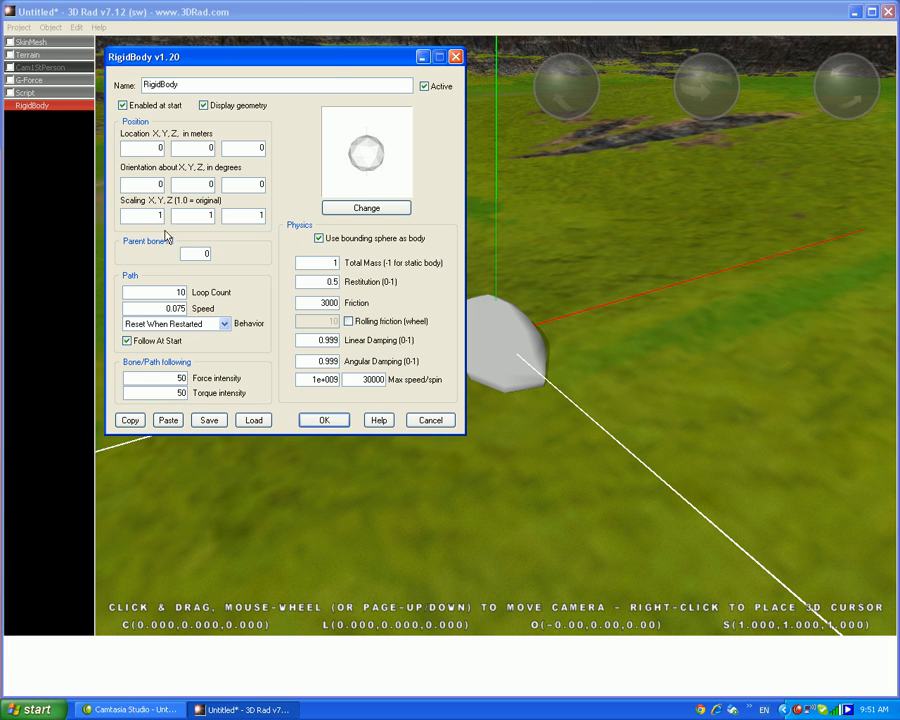
{"action": "type", "text": "0.1"}
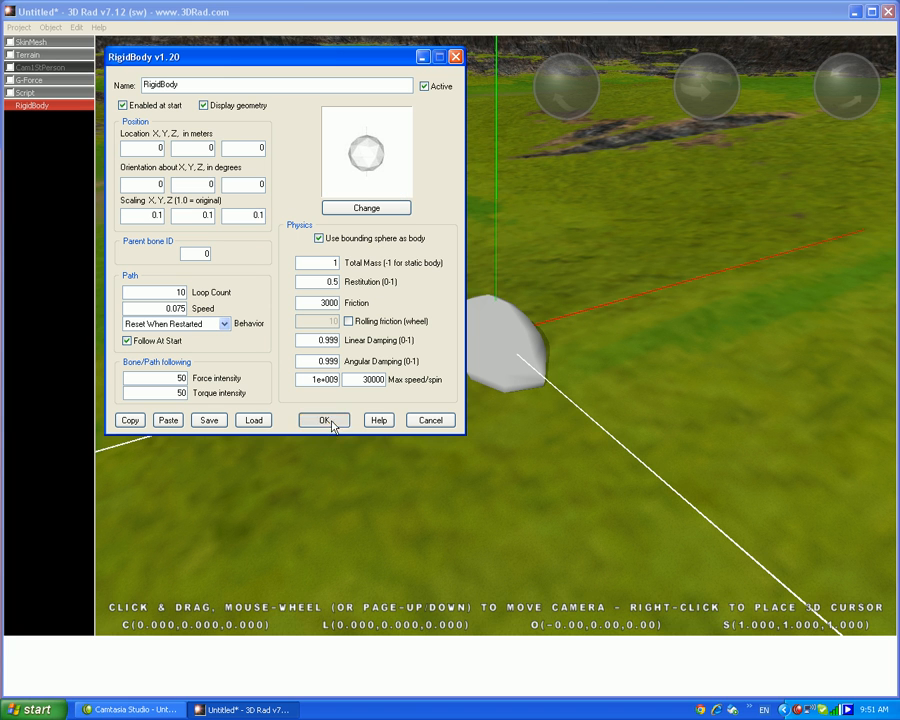
{"action": "left_click", "coordinate": [324, 420]}
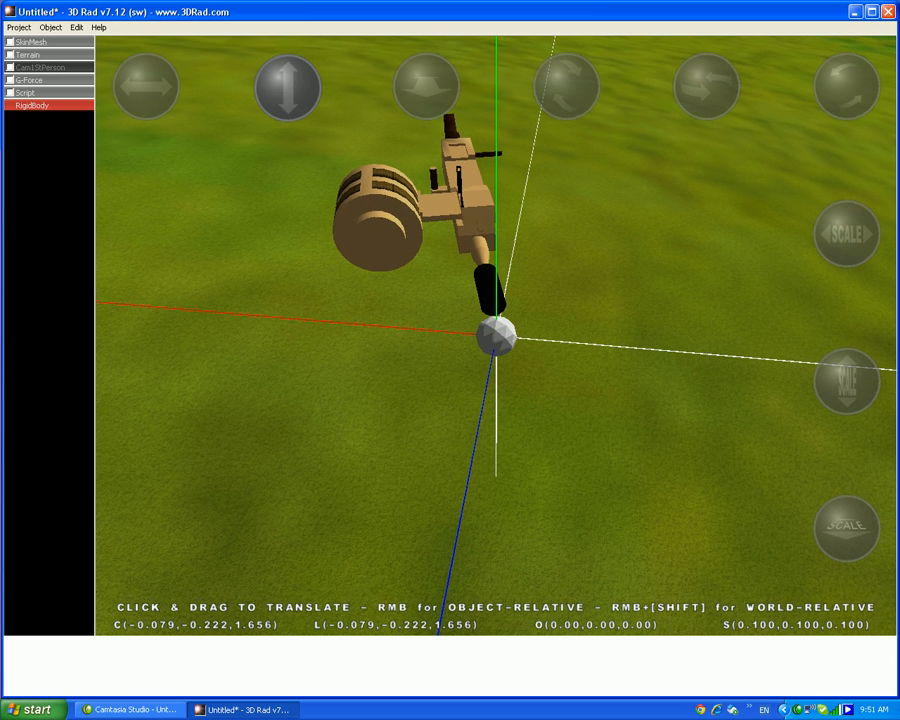
Add a Projectile object from Projectile.jpg and swing the view to face the gun barrel
{"action": "left_click", "coordinate": [288, 86]}
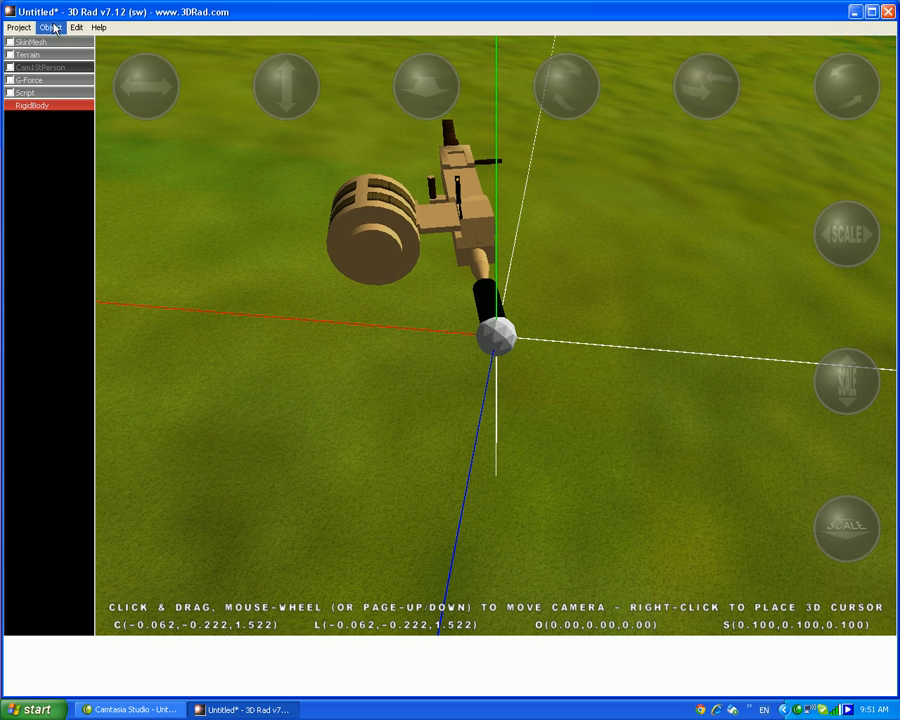
{"action": "left_click", "coordinate": [48, 28]}
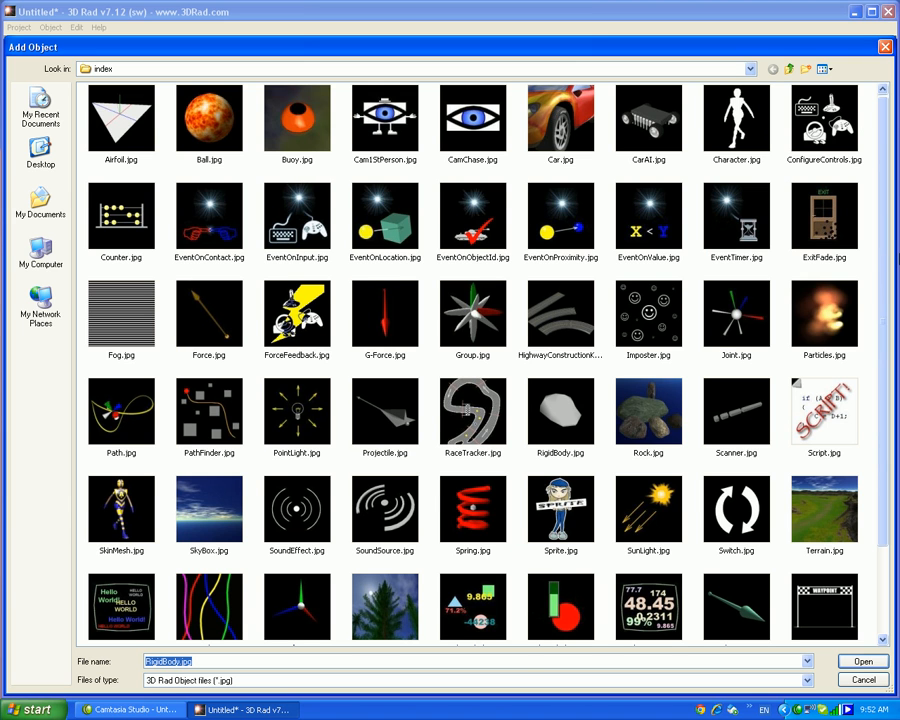
{"action": "scroll", "scroll_direction": "down", "scroll_amount": 3}
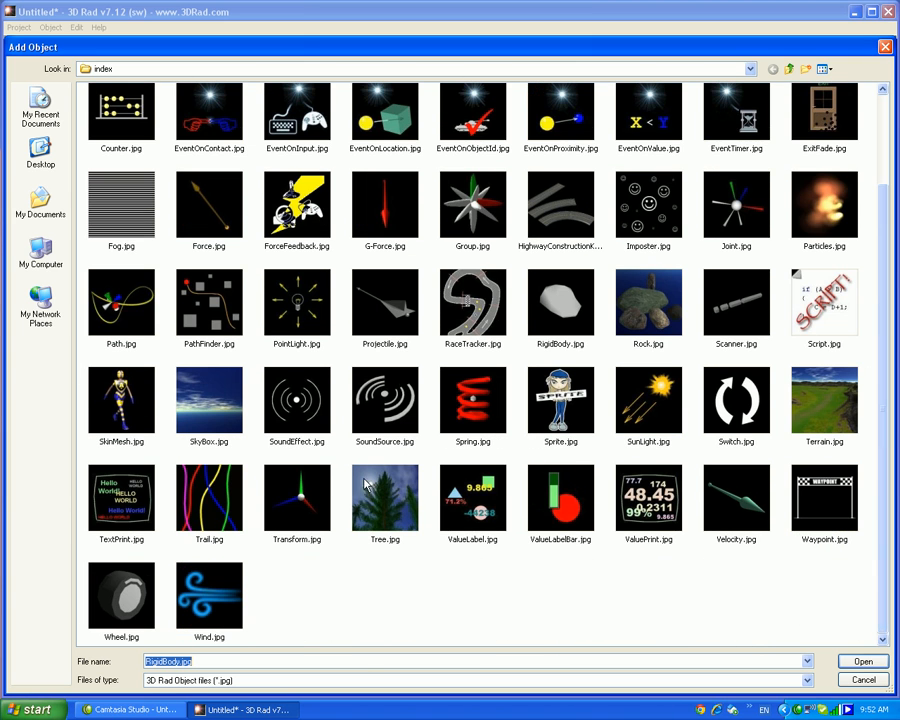
{"action": "left_click", "coordinate": [860, 660]}
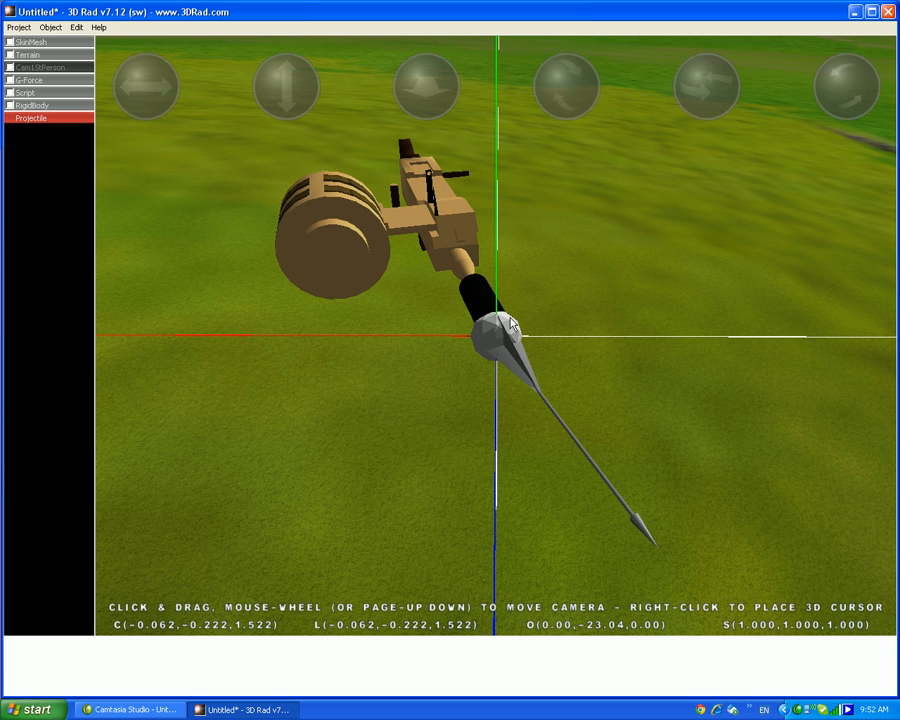
{"action": "left_click_drag", "start_coordinate": [510, 324], "coordinate": [500, 364]}
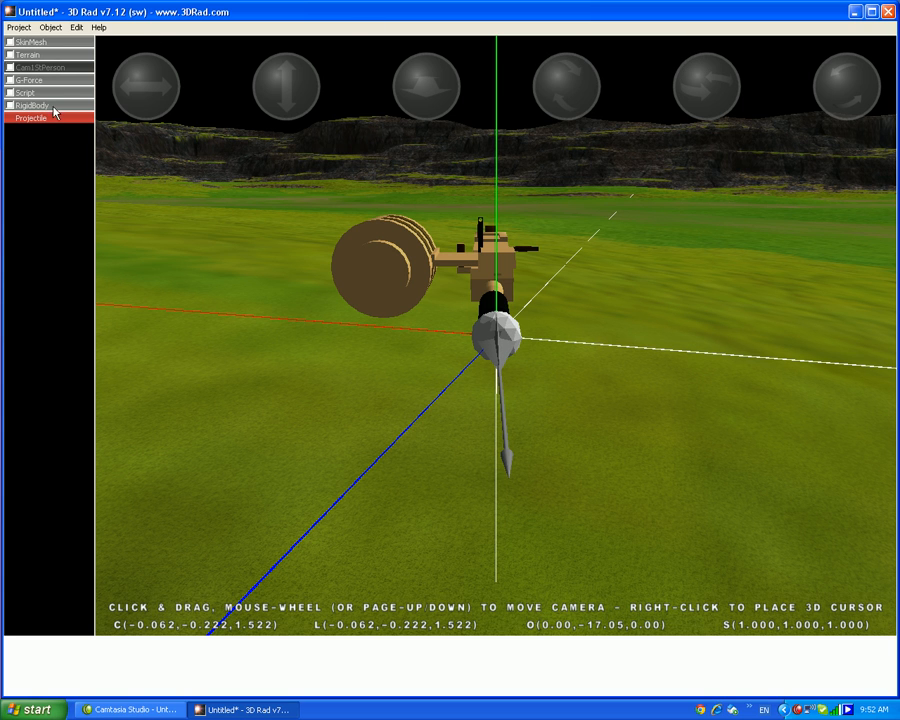
Set the RigidBody sphere as the Projectile's fired PROJECTILE relationship
{"action": "double_click", "coordinate": [30, 118]}
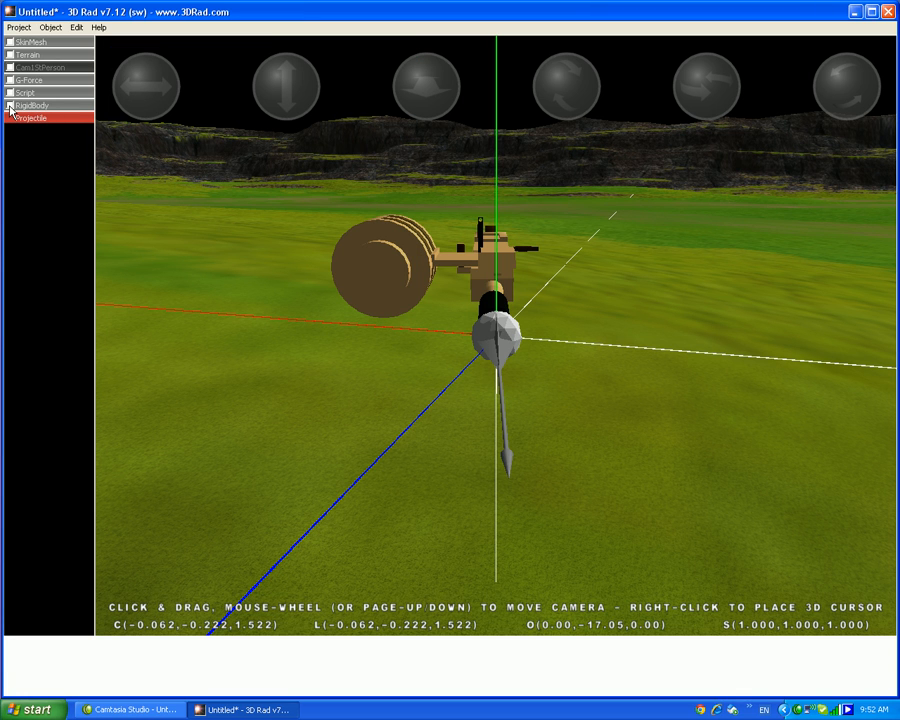
{"action": "left_click", "coordinate": [32, 116]}
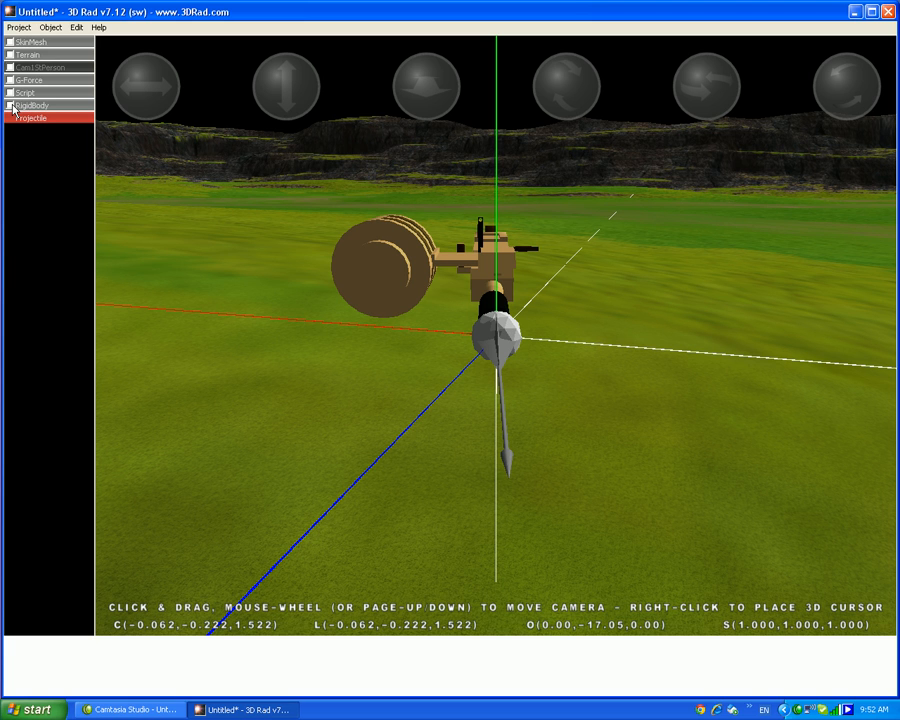
{"action": "left_click", "coordinate": [10, 104]}
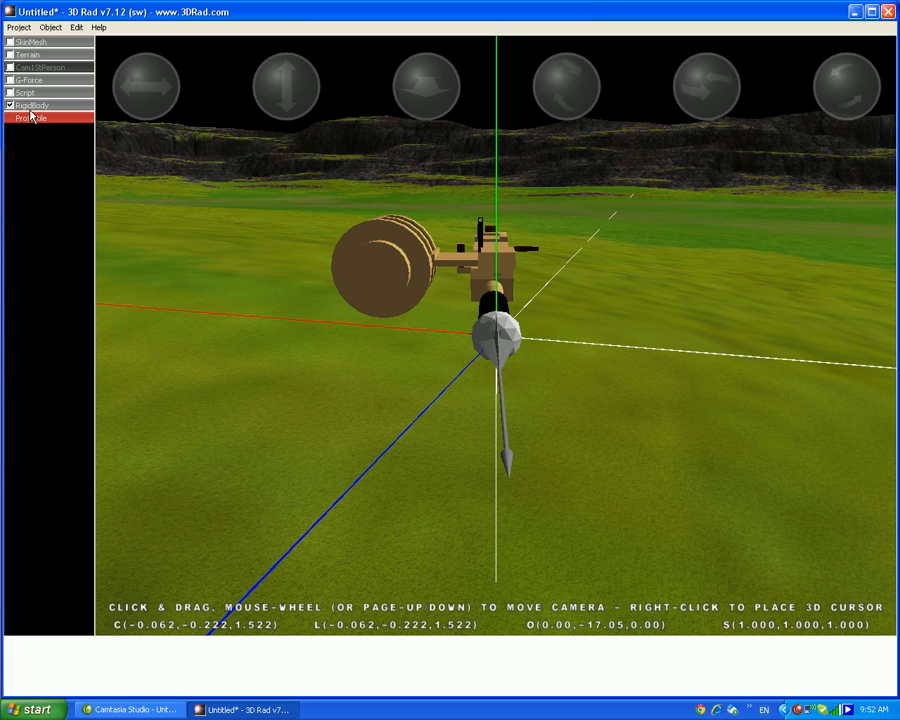
{"action": "double_click", "coordinate": [32, 118]}
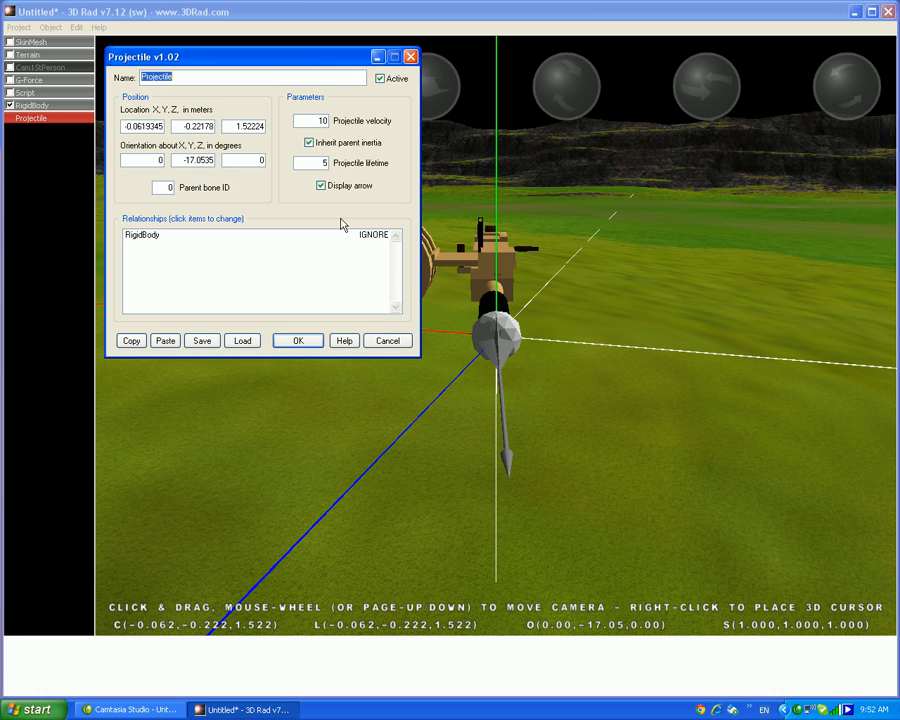
{"action": "left_click", "coordinate": [372, 234]}
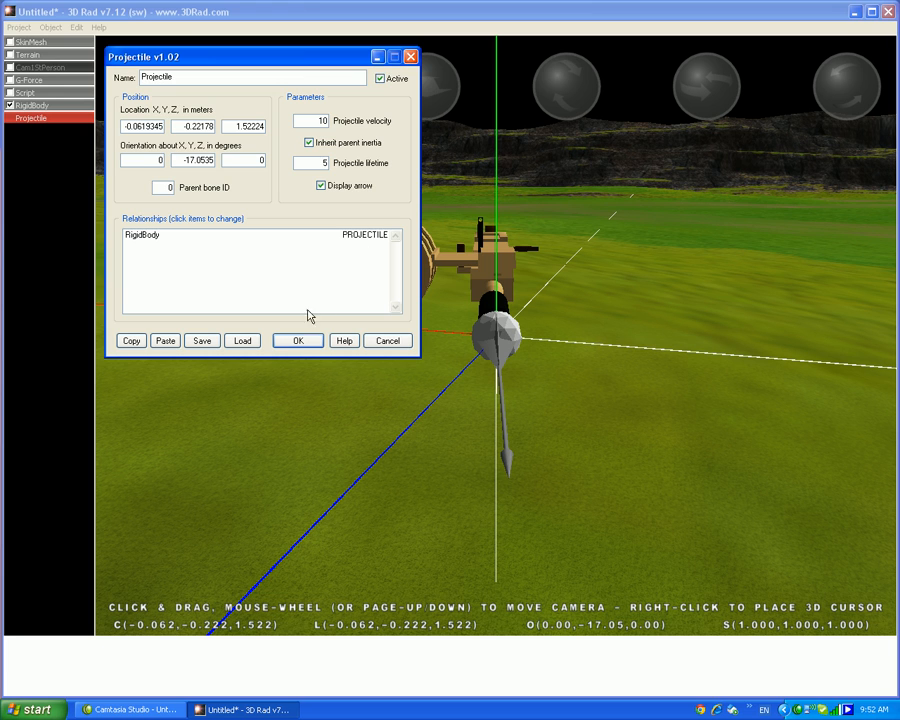
{"action": "left_click", "coordinate": [296, 340]}
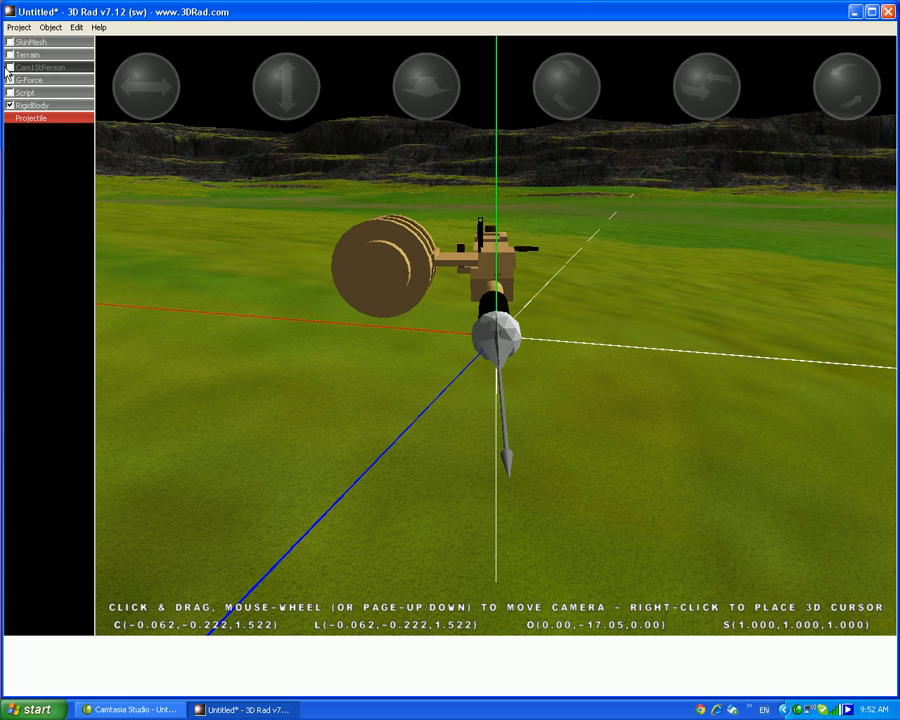
Parent the Projectile to Cam1stPerson and confirm the relationship
{"action": "double_click", "coordinate": [30, 118]}
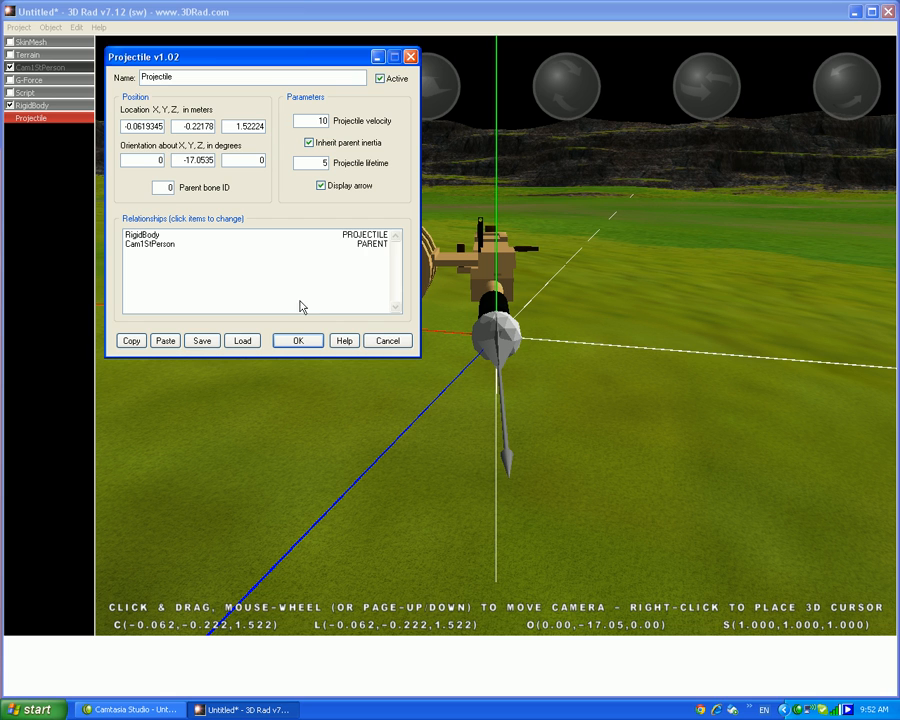
{"action": "left_click", "coordinate": [18, 28]}
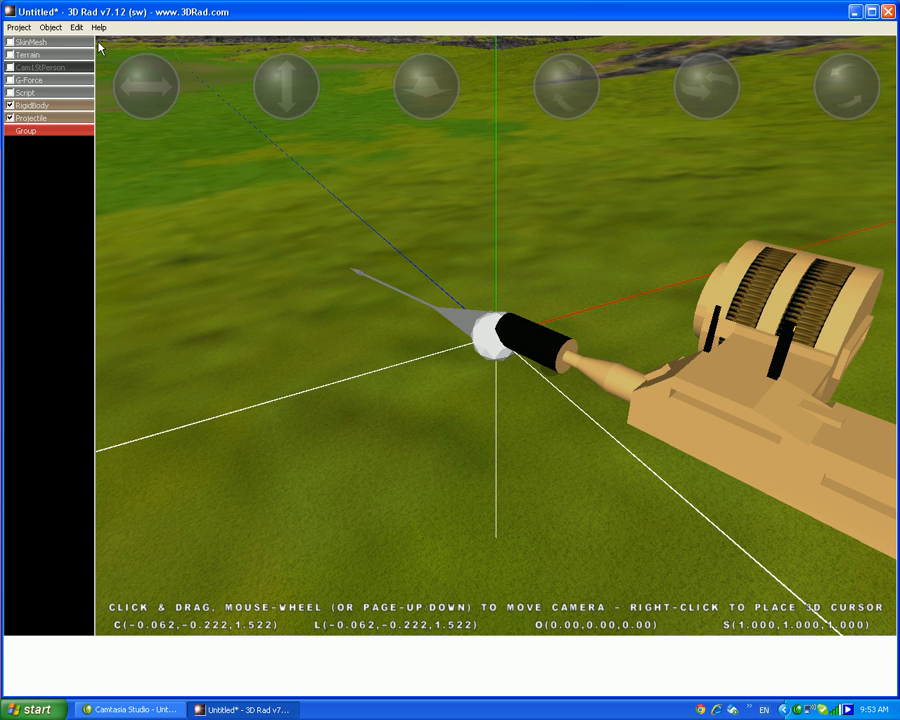
Shift the gun Group slightly along one axis and check the Projectile's relationships
{"action": "left_click", "coordinate": [286, 84]}
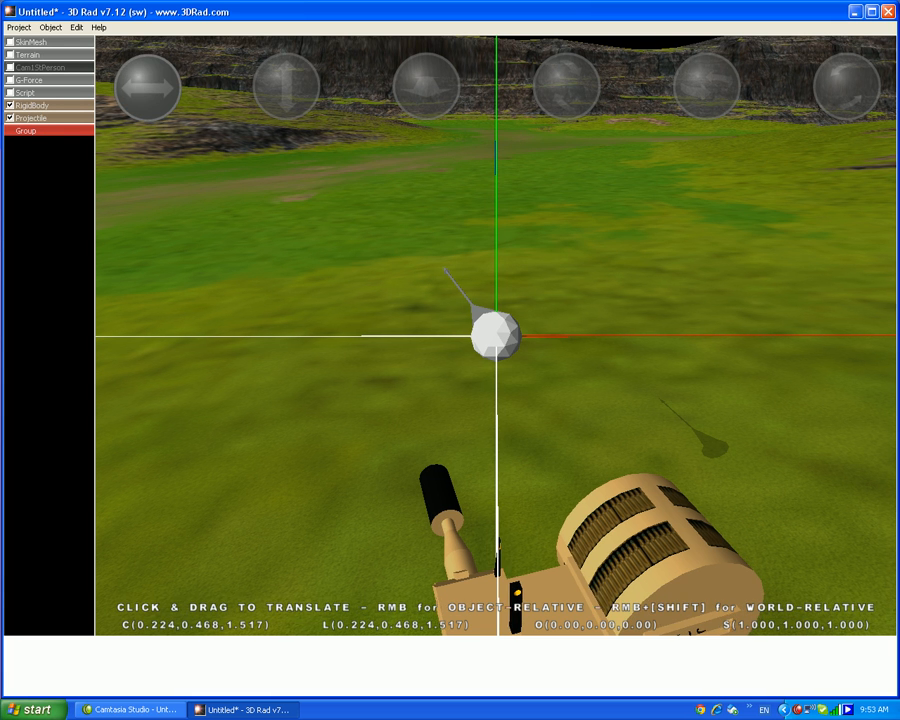
{"action": "left_click", "coordinate": [18, 28]}
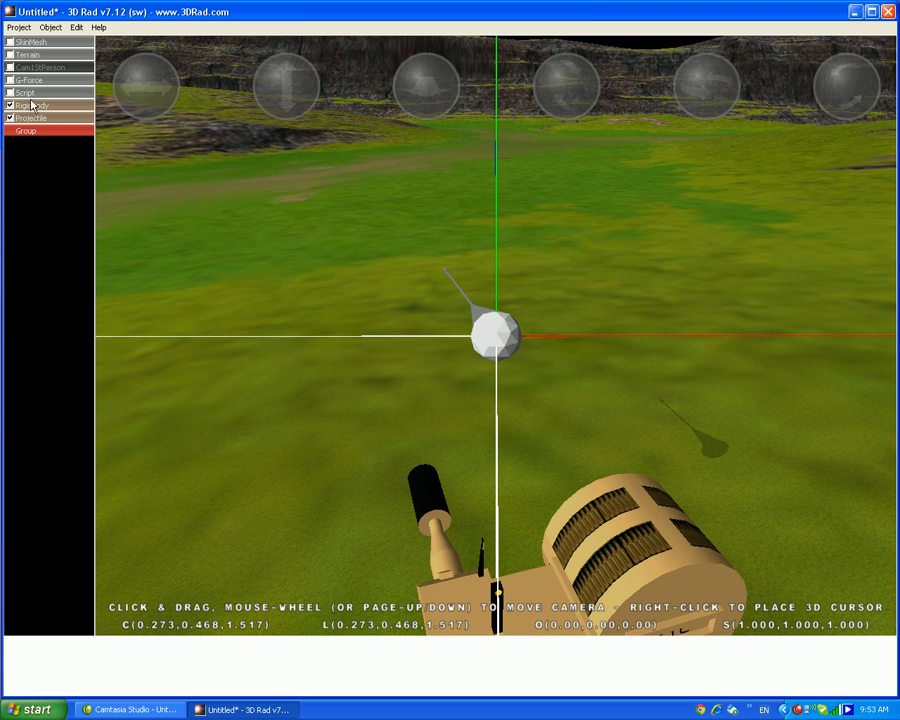
{"action": "double_click", "coordinate": [32, 118]}
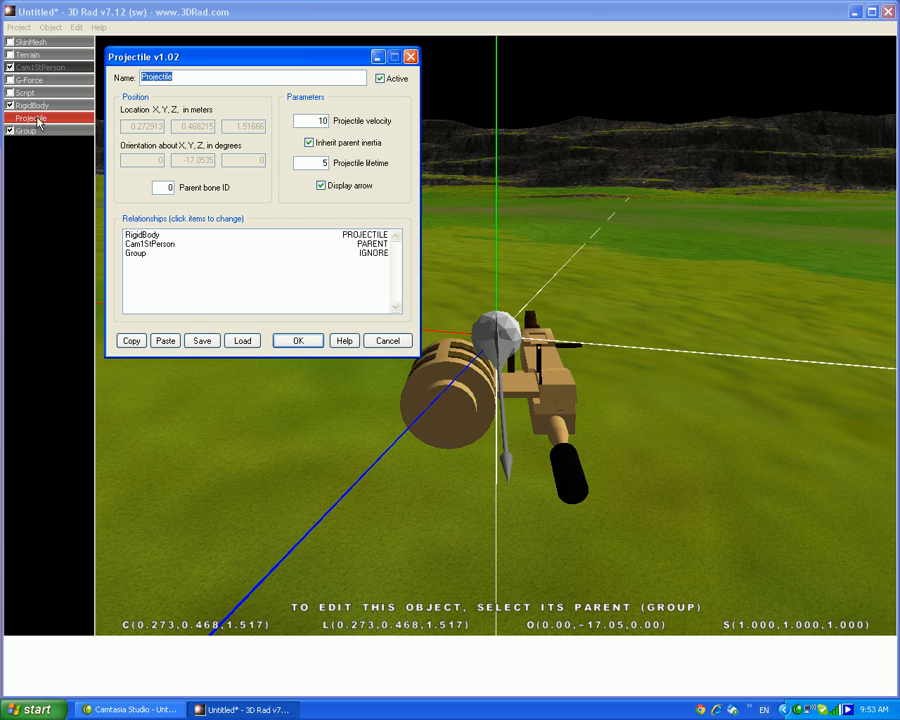
{"action": "left_click", "coordinate": [320, 184]}
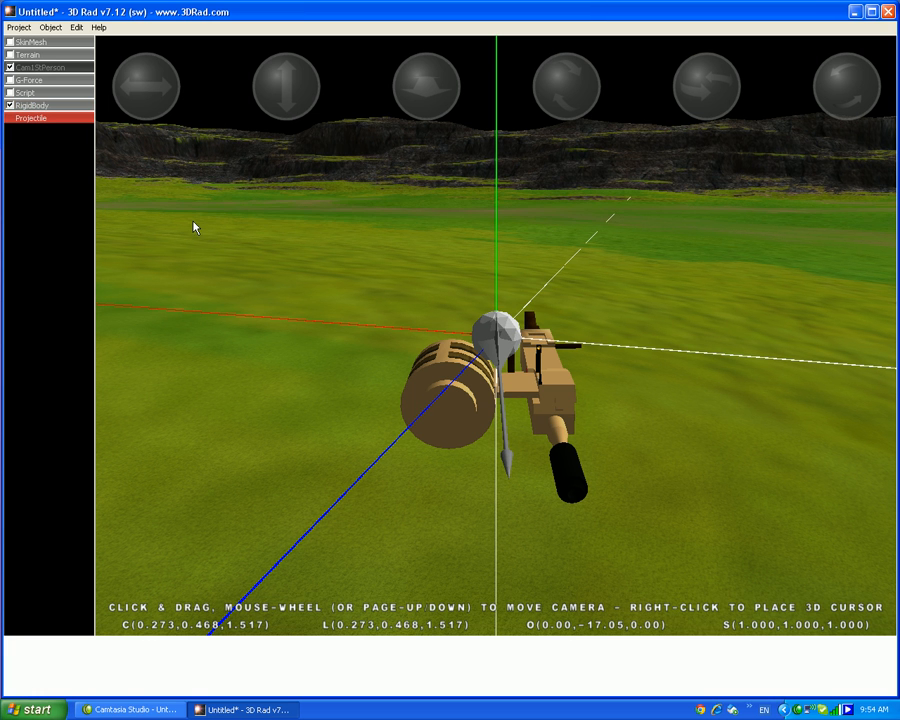
{"action": "mouse_move", "coordinate": [38, 42]}
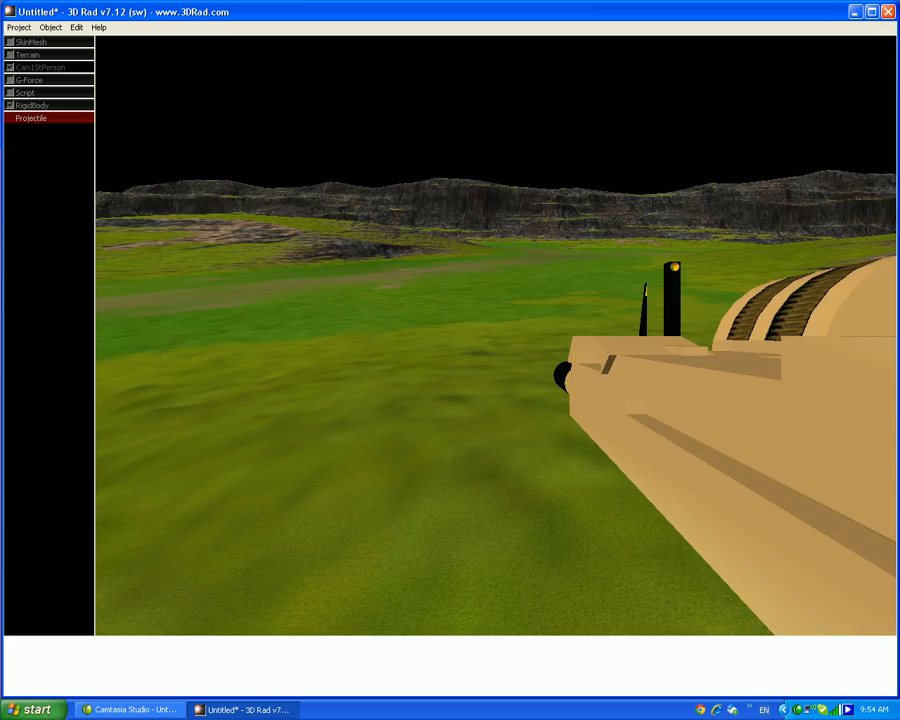
Add an EventOnInput object from EventOnInput.jpg and bring up its settings
{"action": "left_click", "coordinate": [48, 28]}
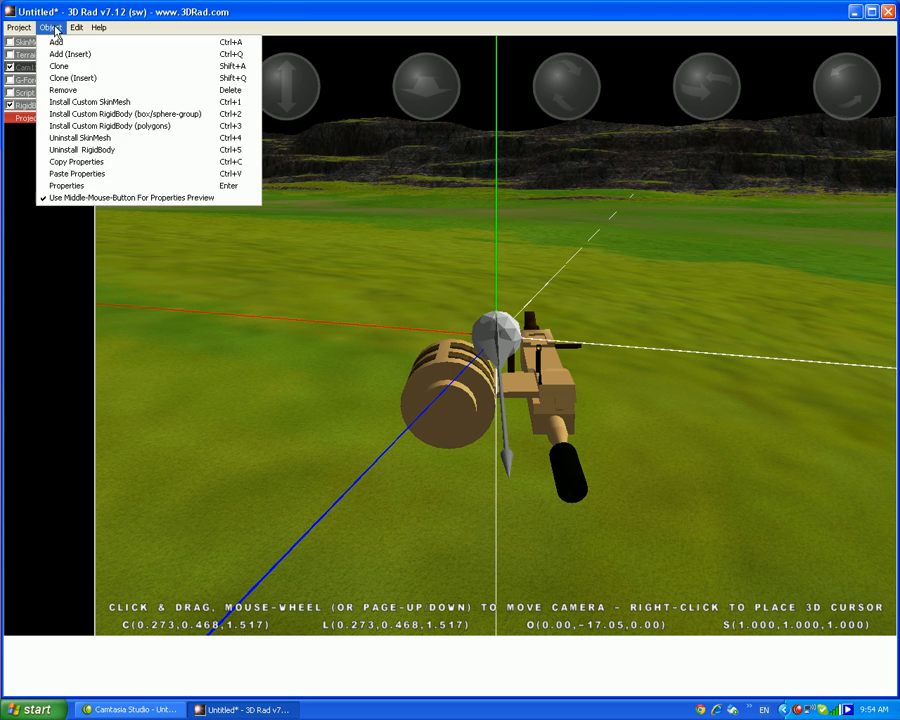
{"action": "left_click", "coordinate": [56, 40]}
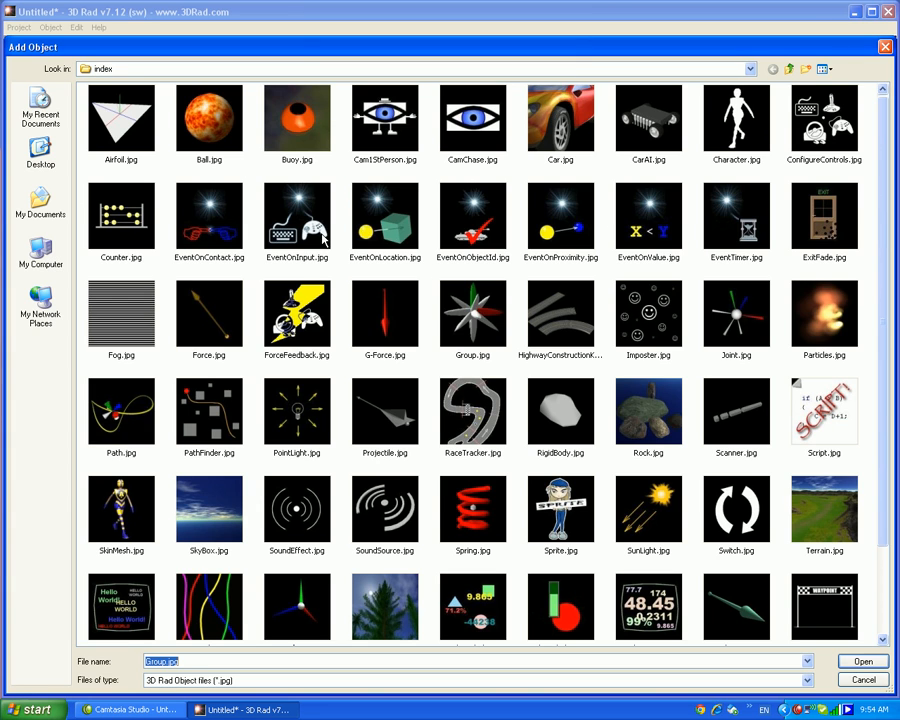
{"action": "left_click", "coordinate": [860, 660]}
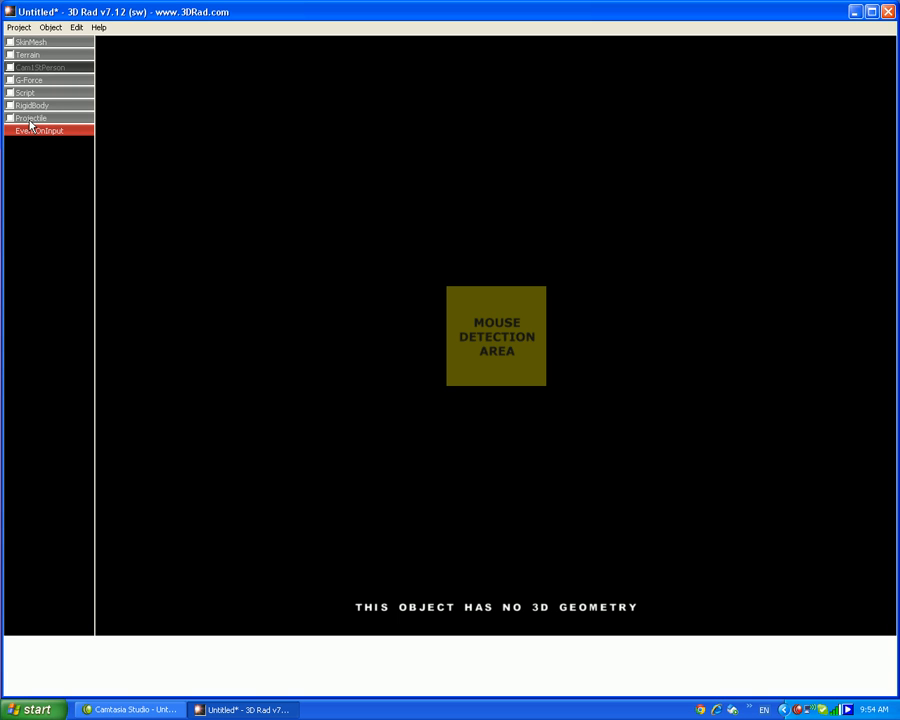
{"action": "left_click", "coordinate": [10, 118]}
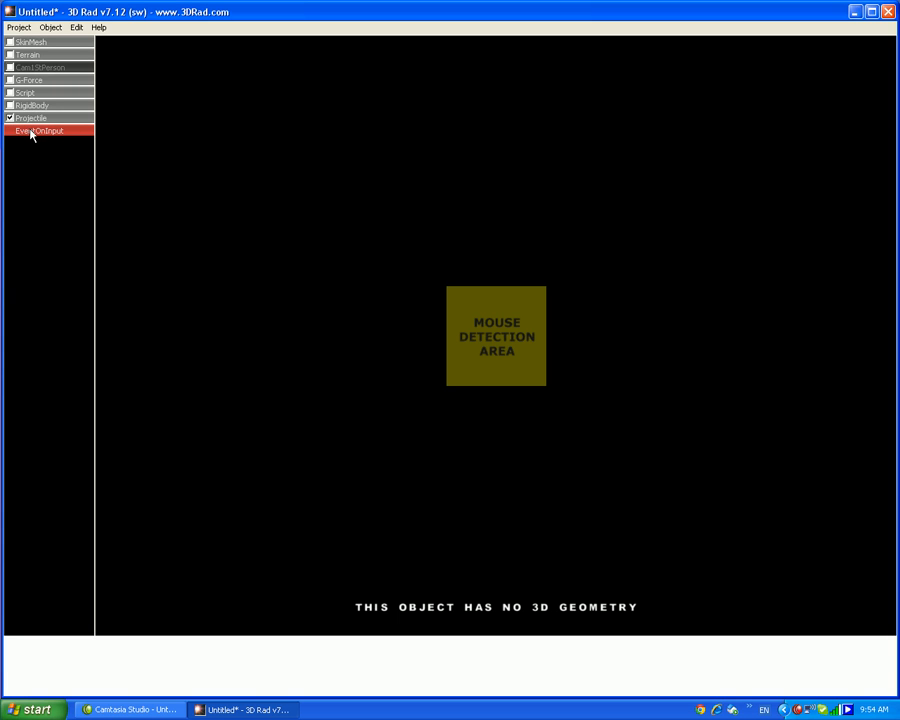
{"action": "double_click", "coordinate": [38, 132]}
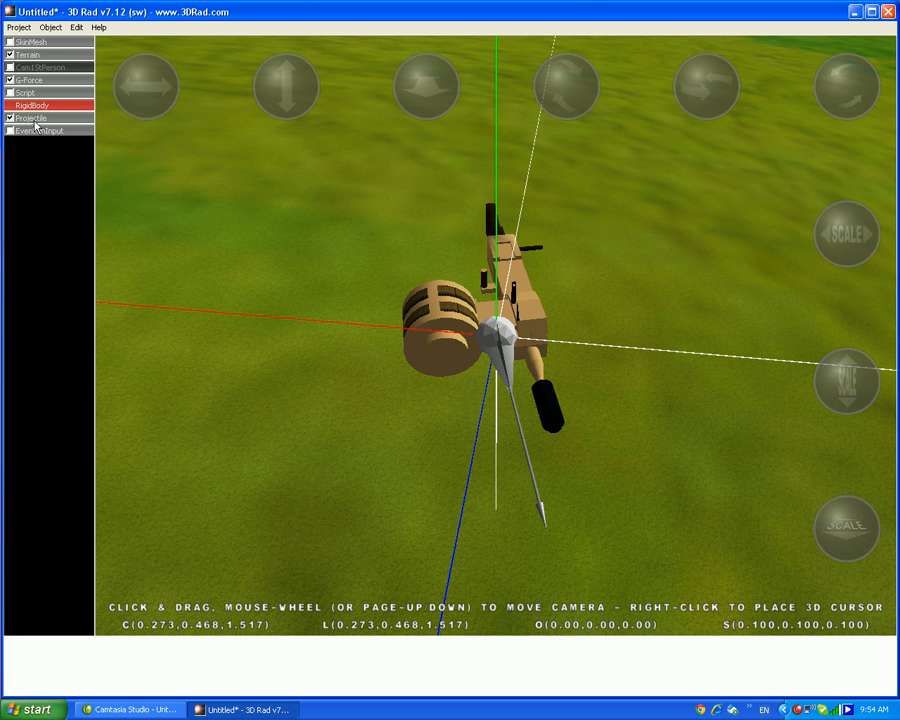
Give the Projectile velocity 100, lifetime 2 with the arrow hidden, then test-run the first-person gun scene
{"action": "double_click", "coordinate": [32, 118]}
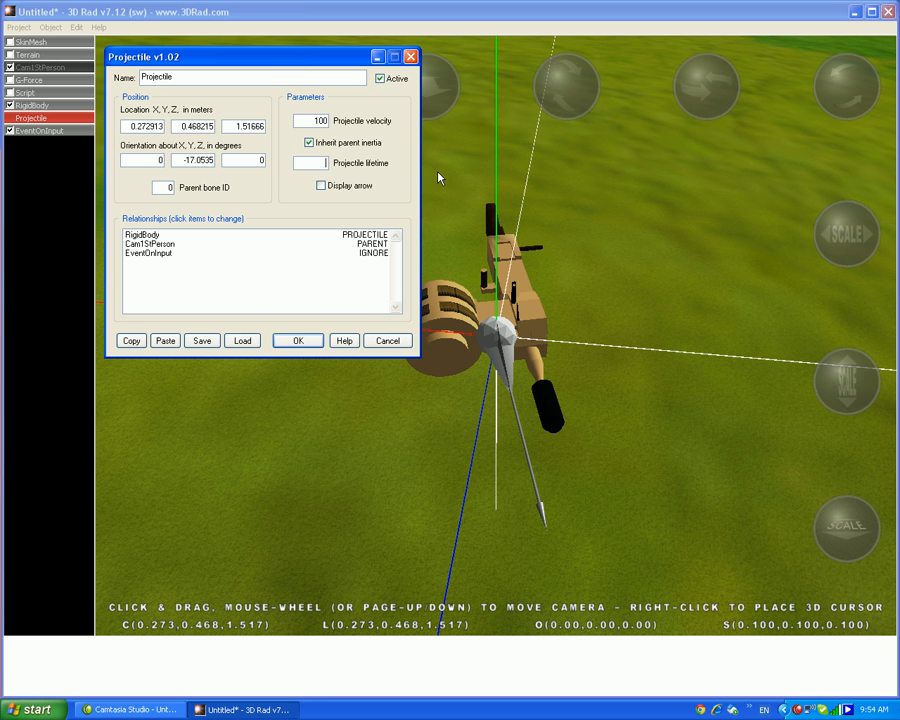
{"action": "type", "text": "2"}
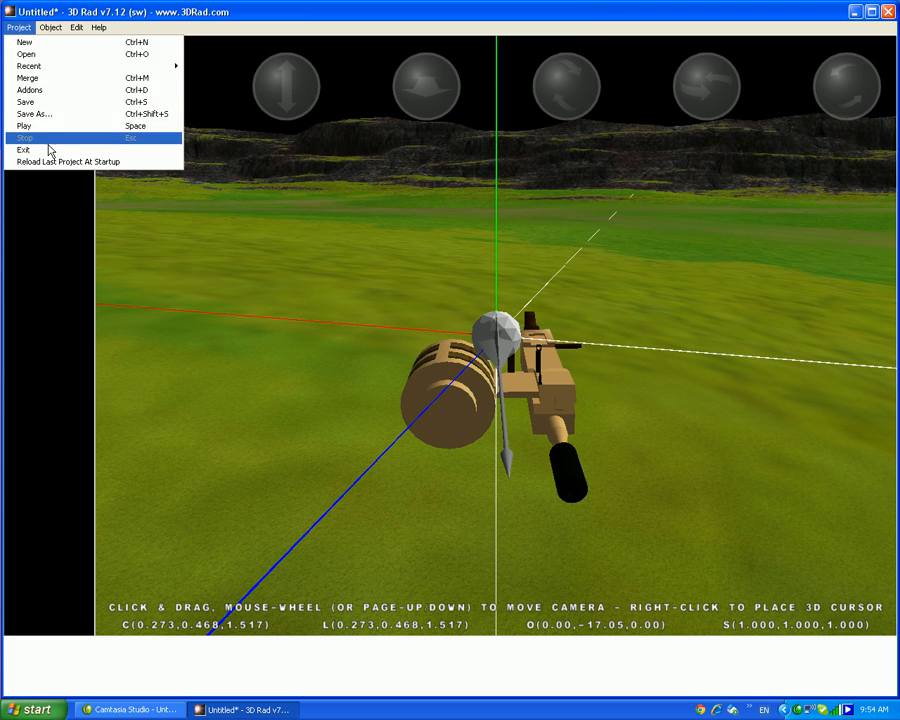
{"action": "left_click", "coordinate": [24, 124]}
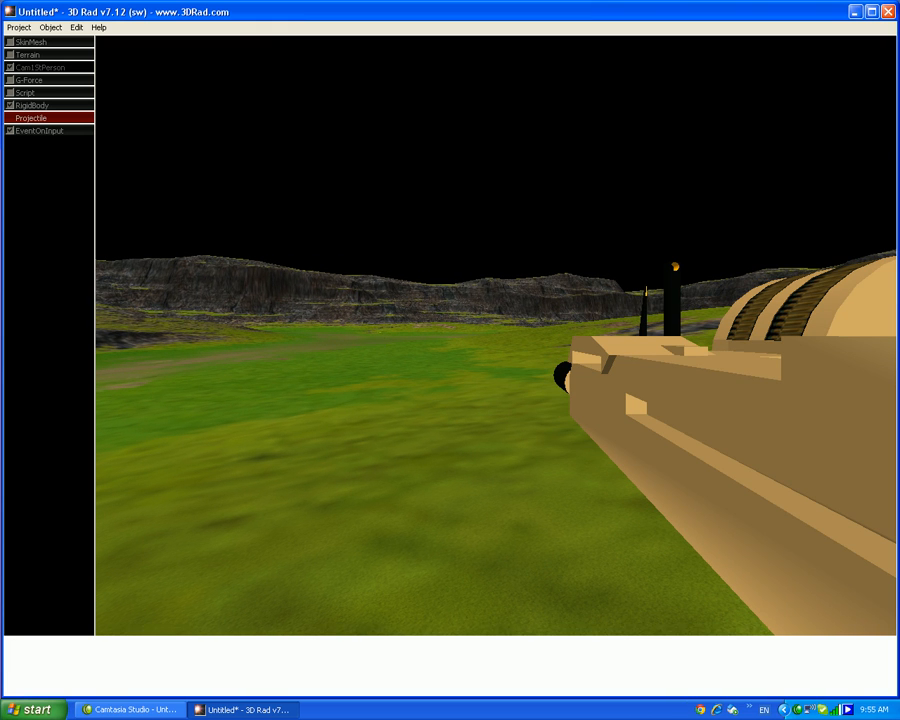
{"action": "left_click", "coordinate": [42, 132]}
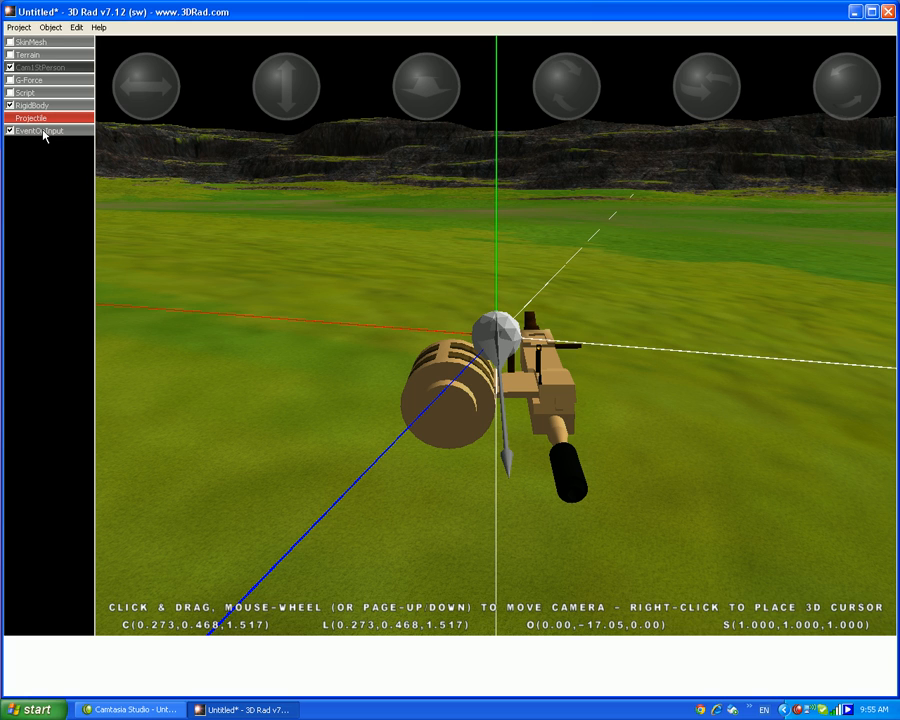